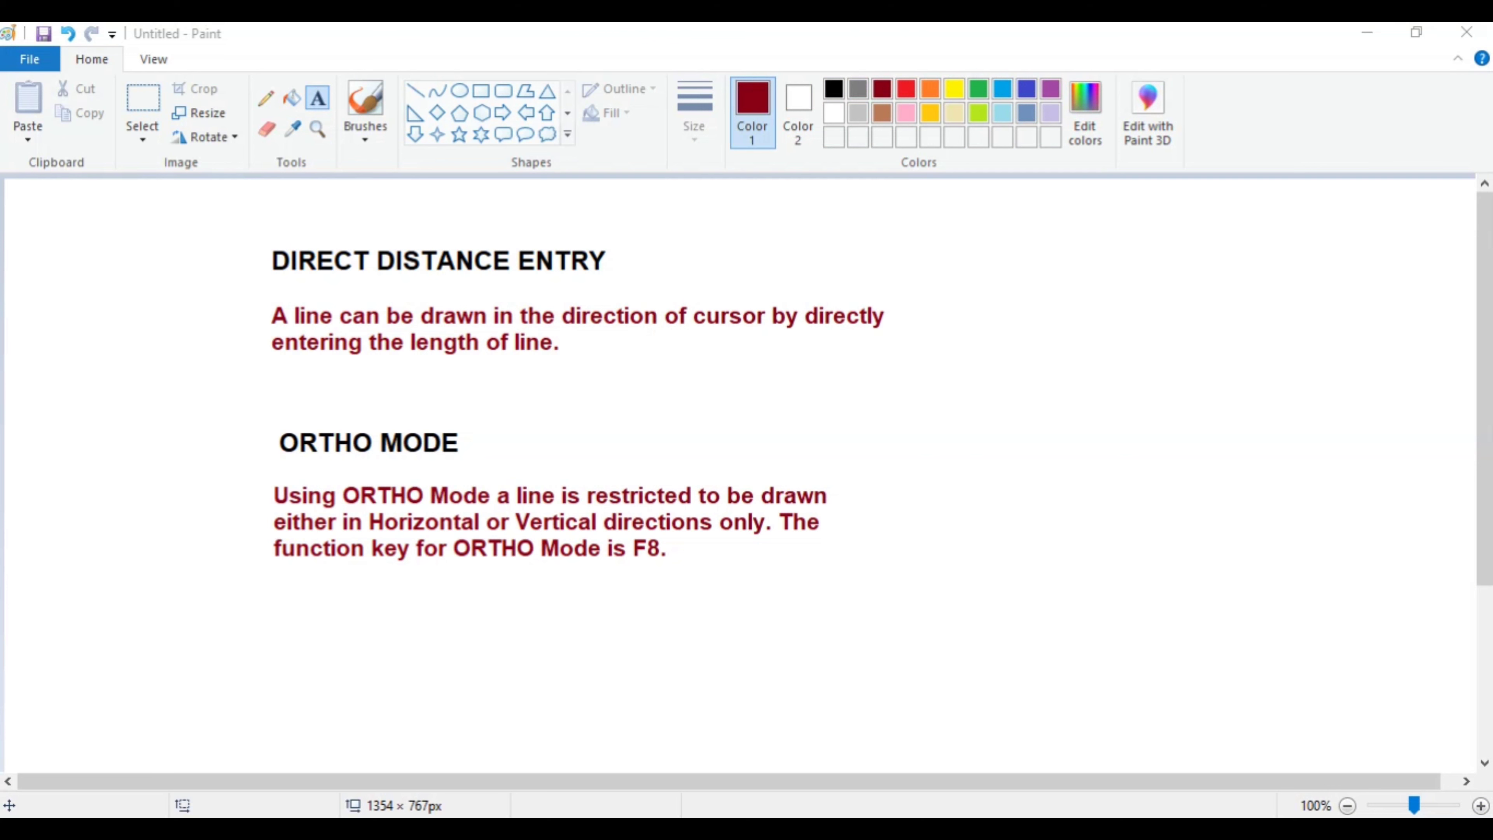
{"action": "mouse_move", "coordinate": [648, 576]}
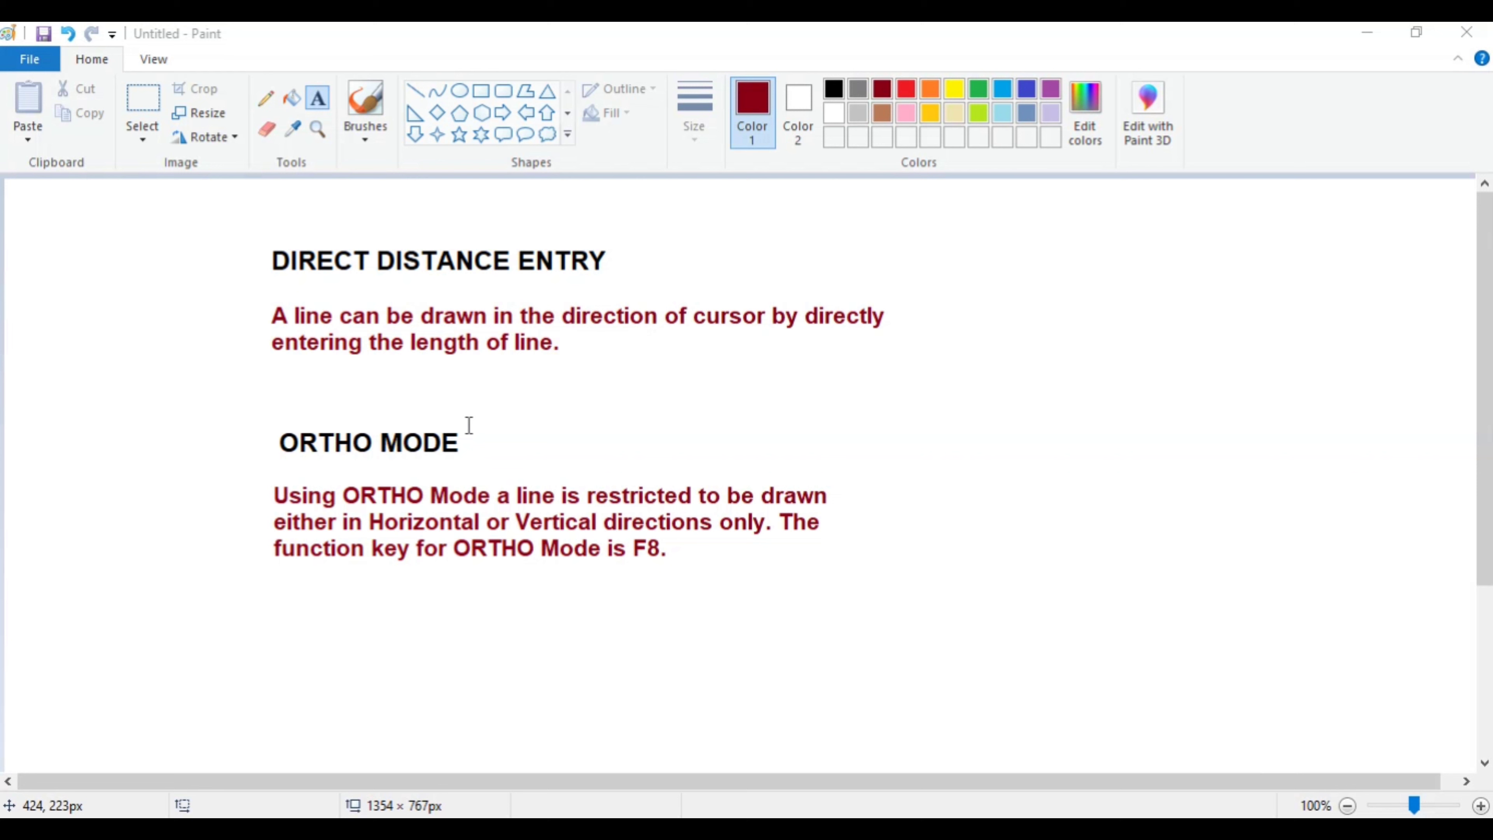
{"action": "mouse_move", "coordinate": [466, 472]}
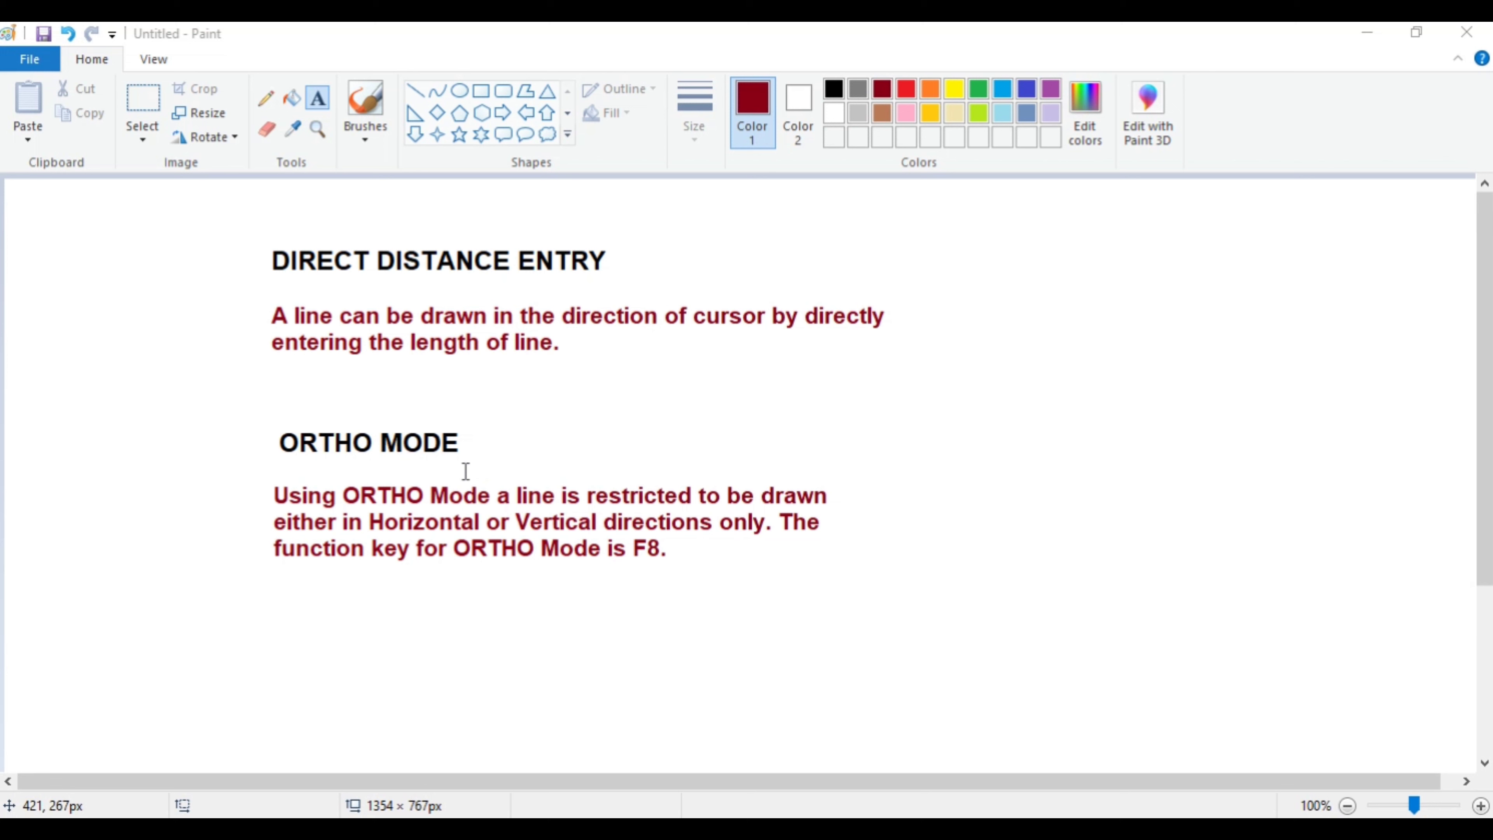
{"action": "mouse_move", "coordinate": [962, 436]}
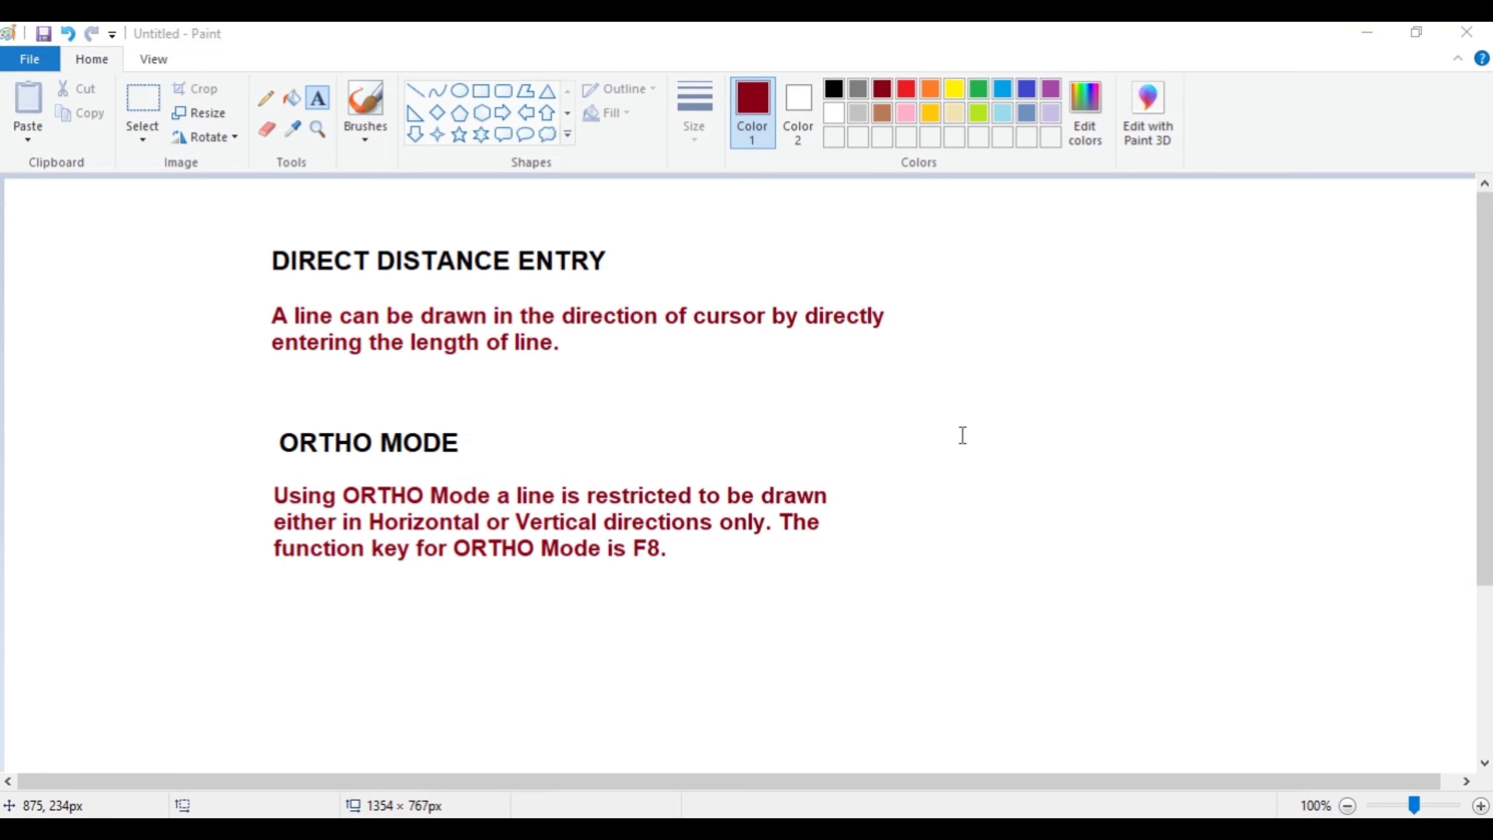
{"action": "mouse_move", "coordinate": [597, 531]}
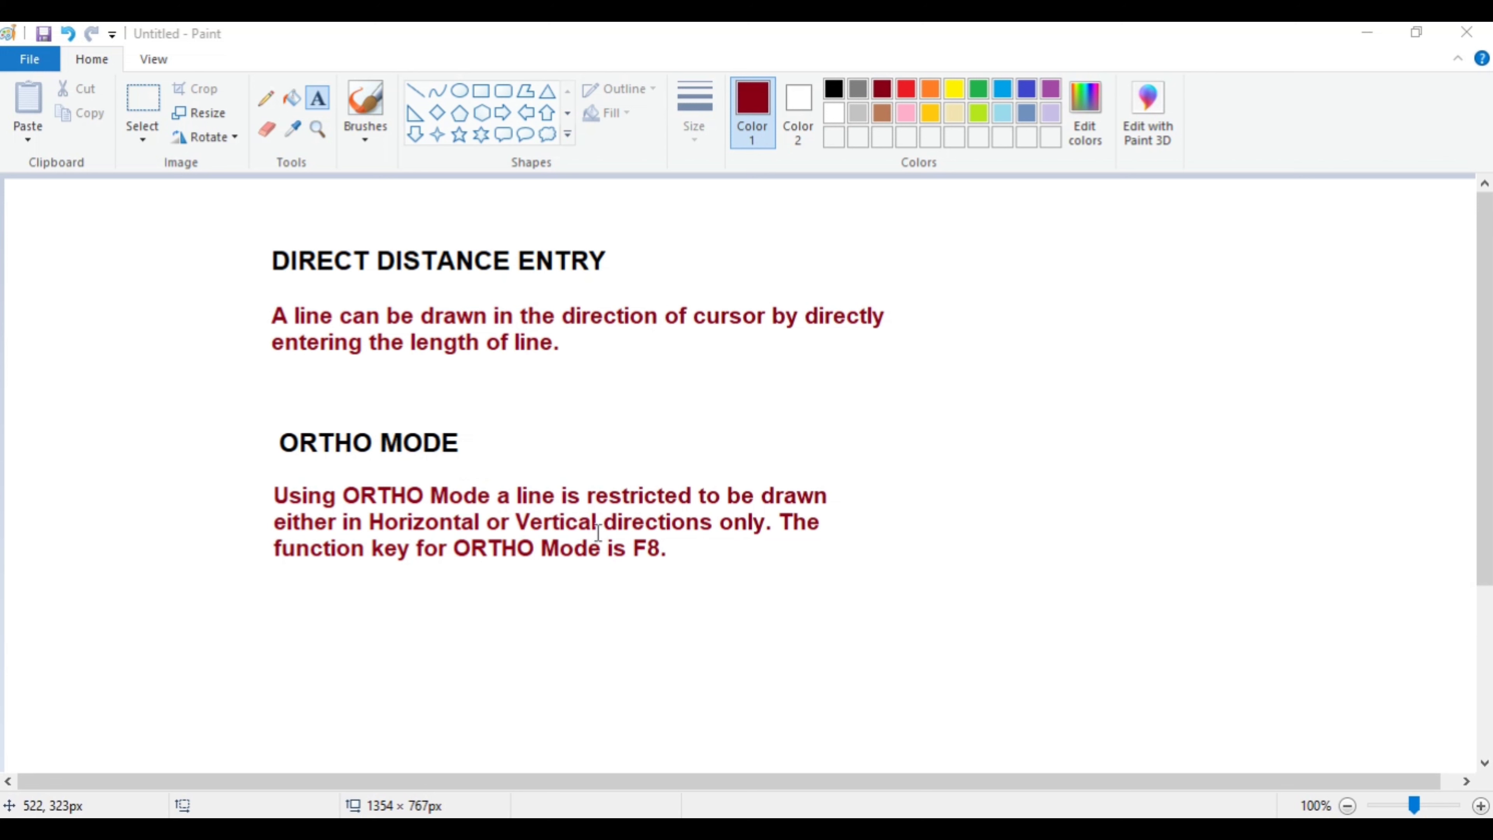
{"action": "mouse_move", "coordinate": [941, 537]}
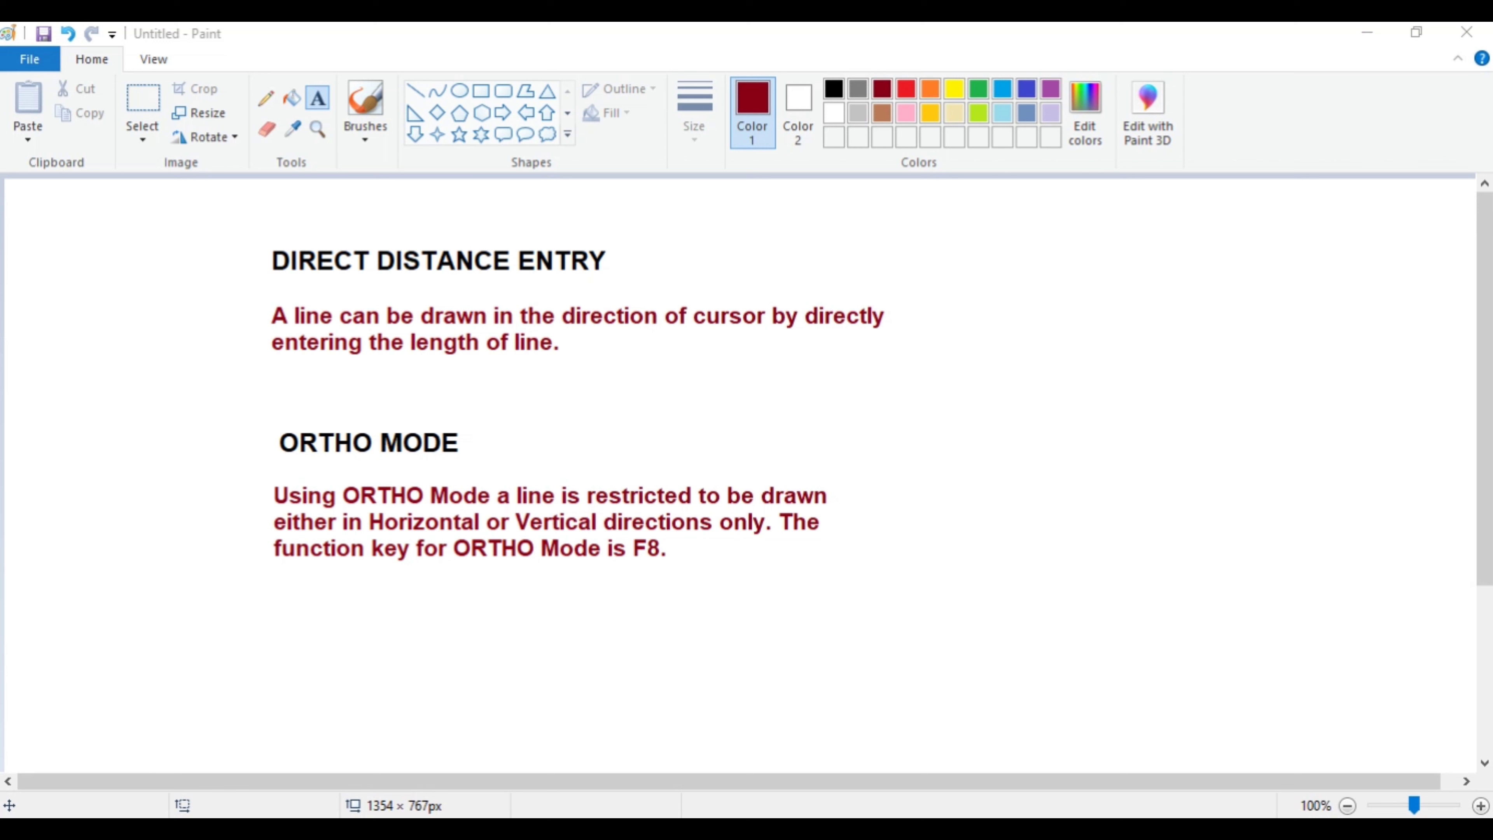
{"action": "mouse_move", "coordinate": [1475, 807]}
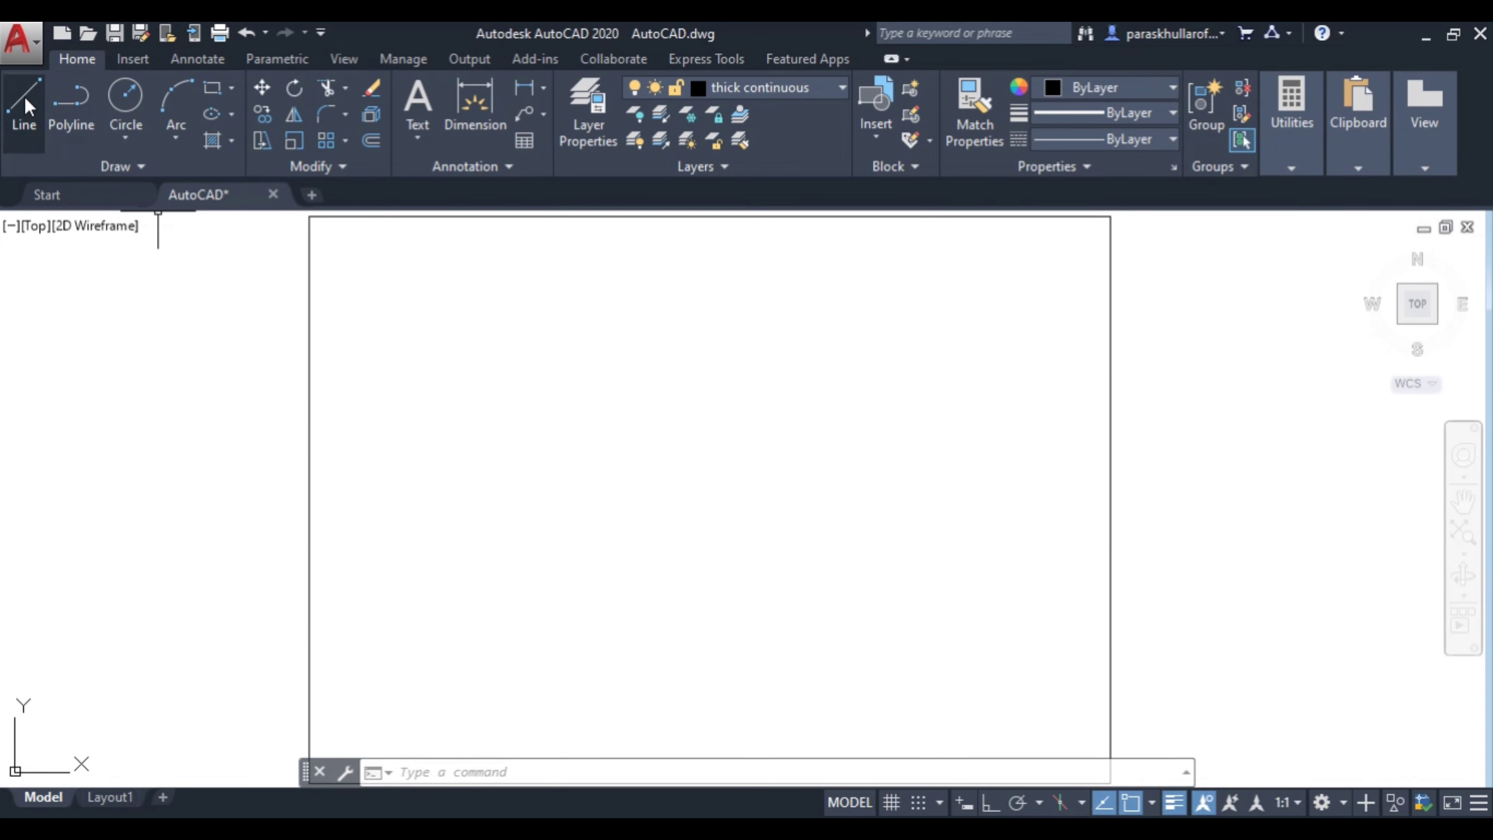
Step: From a lower-left start point, draw slanted line segments of 40 and 70 units by direct distance entry
{"action": "left_click", "coordinate": [23, 105]}
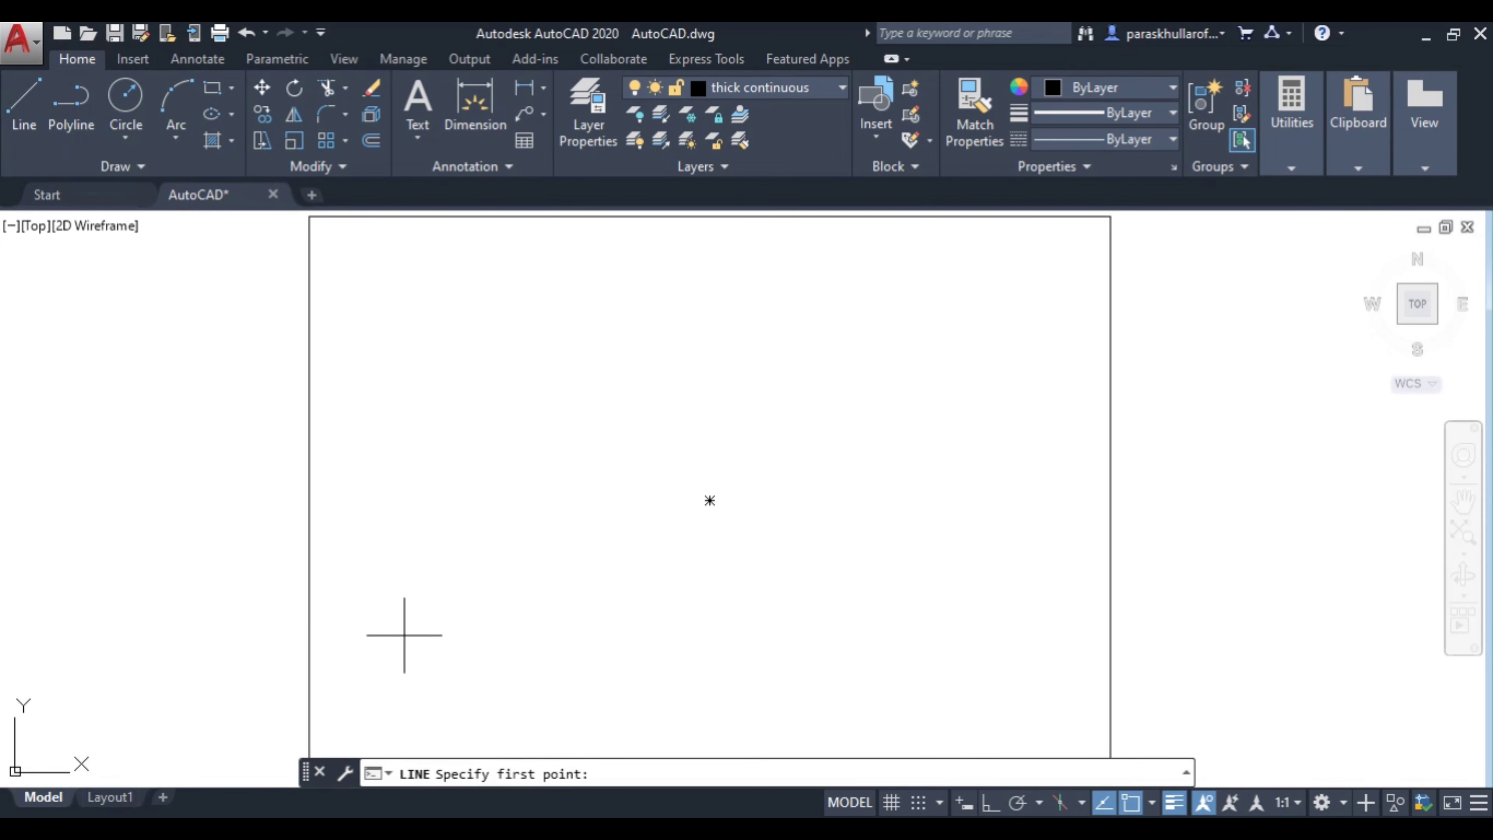
{"action": "left_click", "coordinate": [404, 636]}
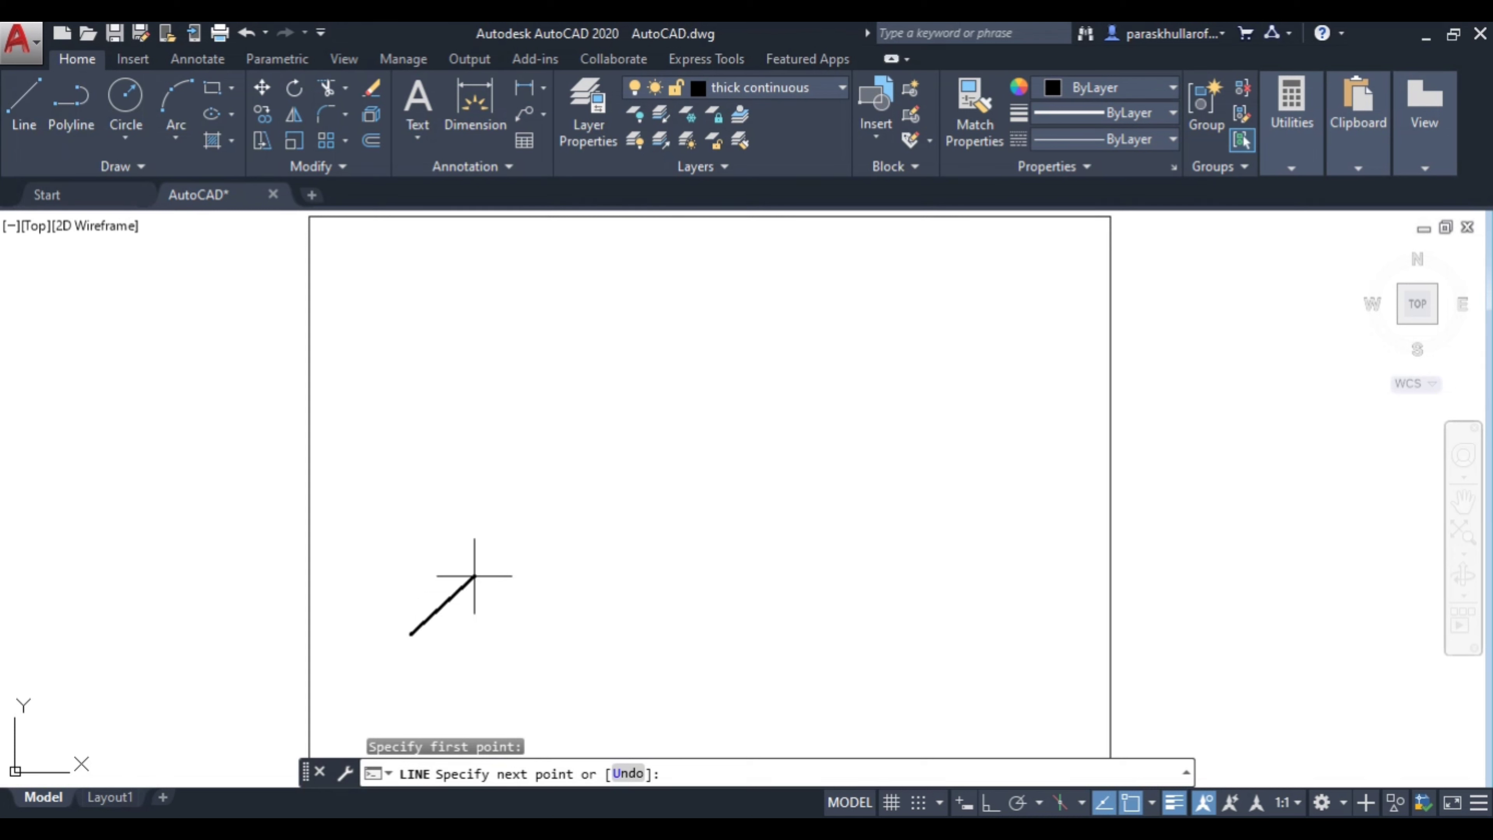
{"action": "type", "text": "40"}
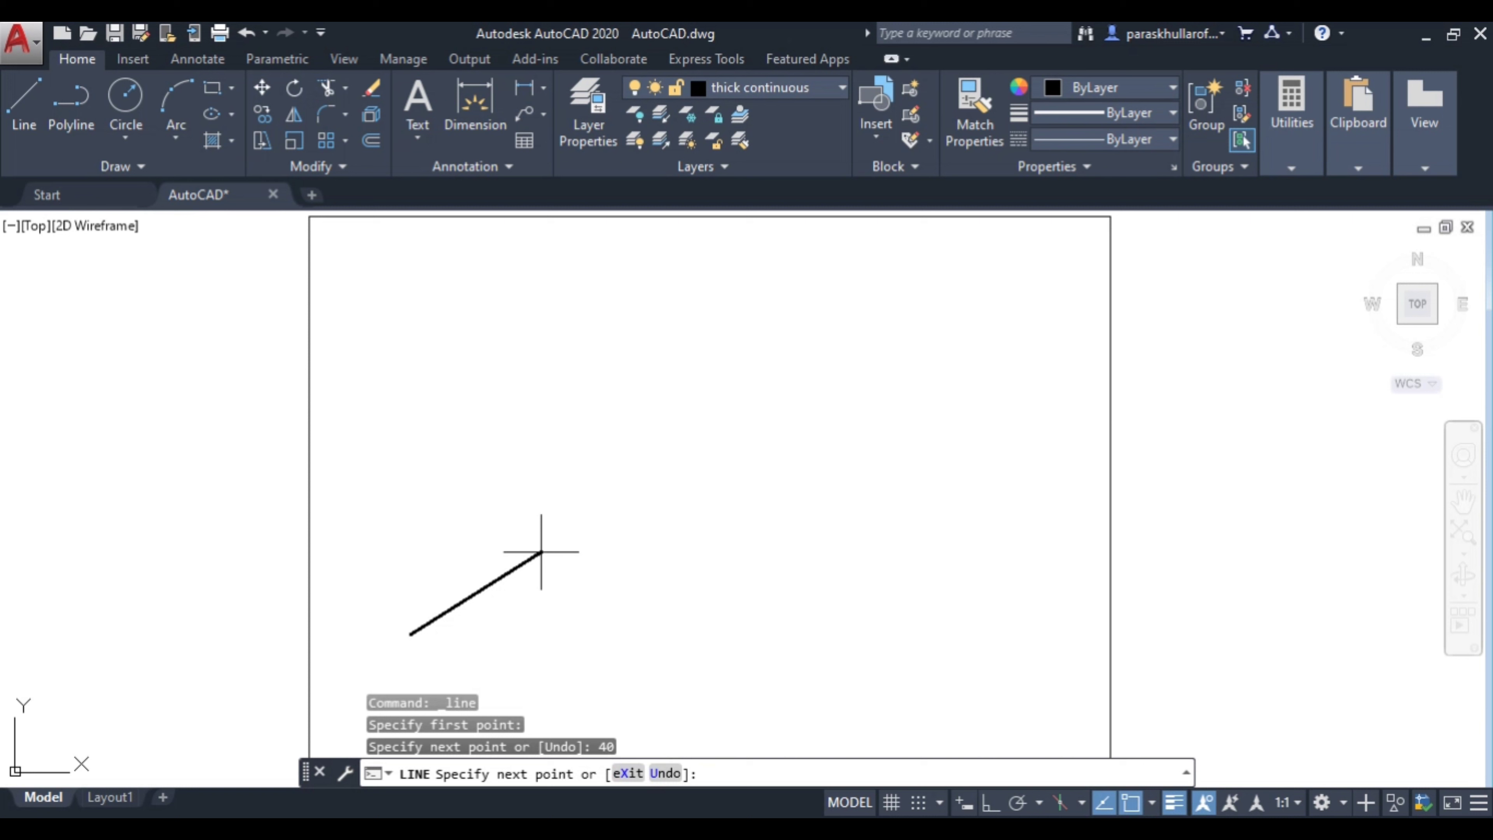
{"action": "left_click", "coordinate": [576, 607]}
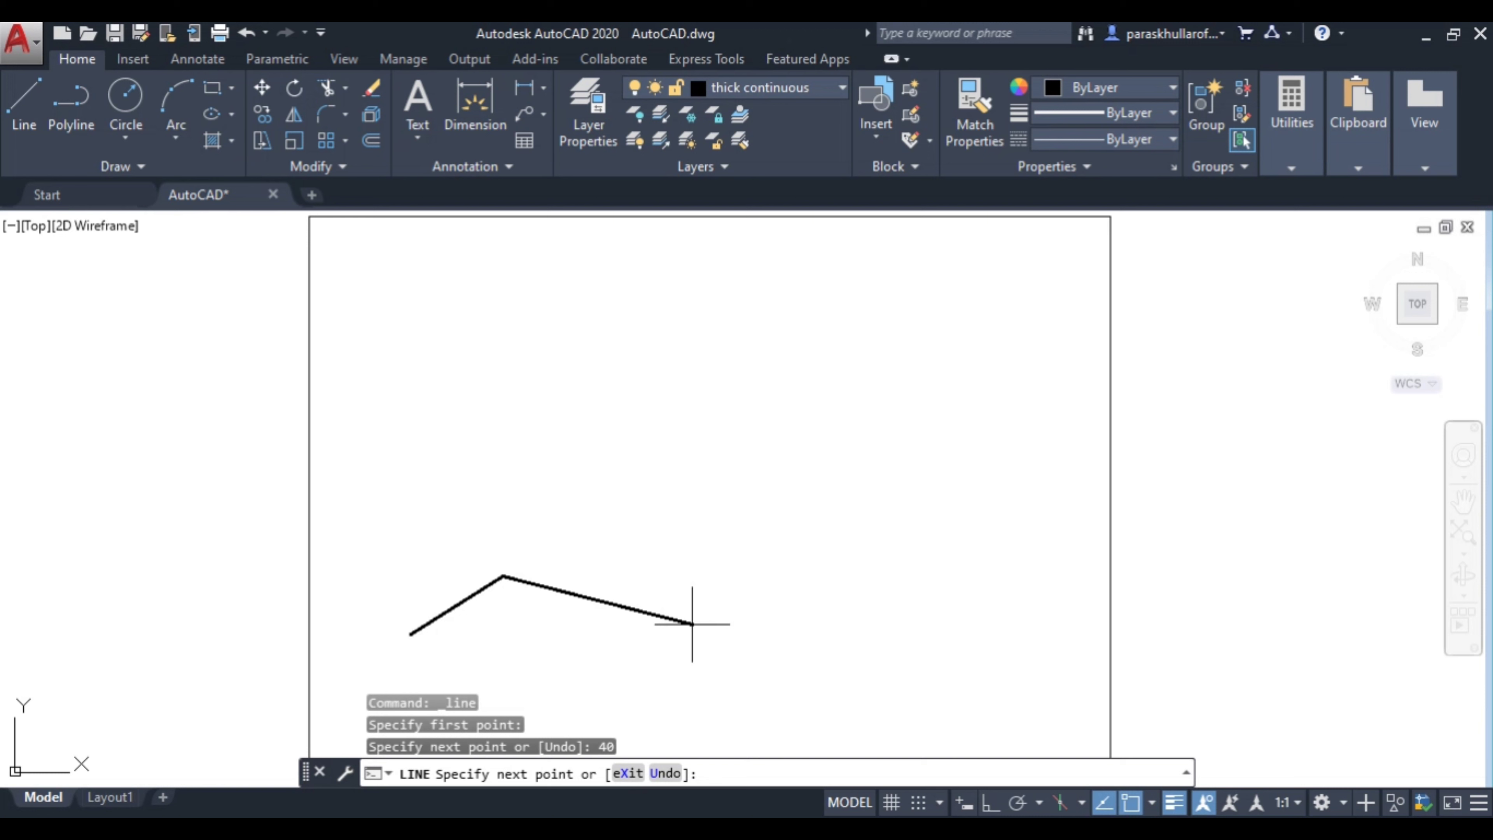
{"action": "type", "text": "70"}
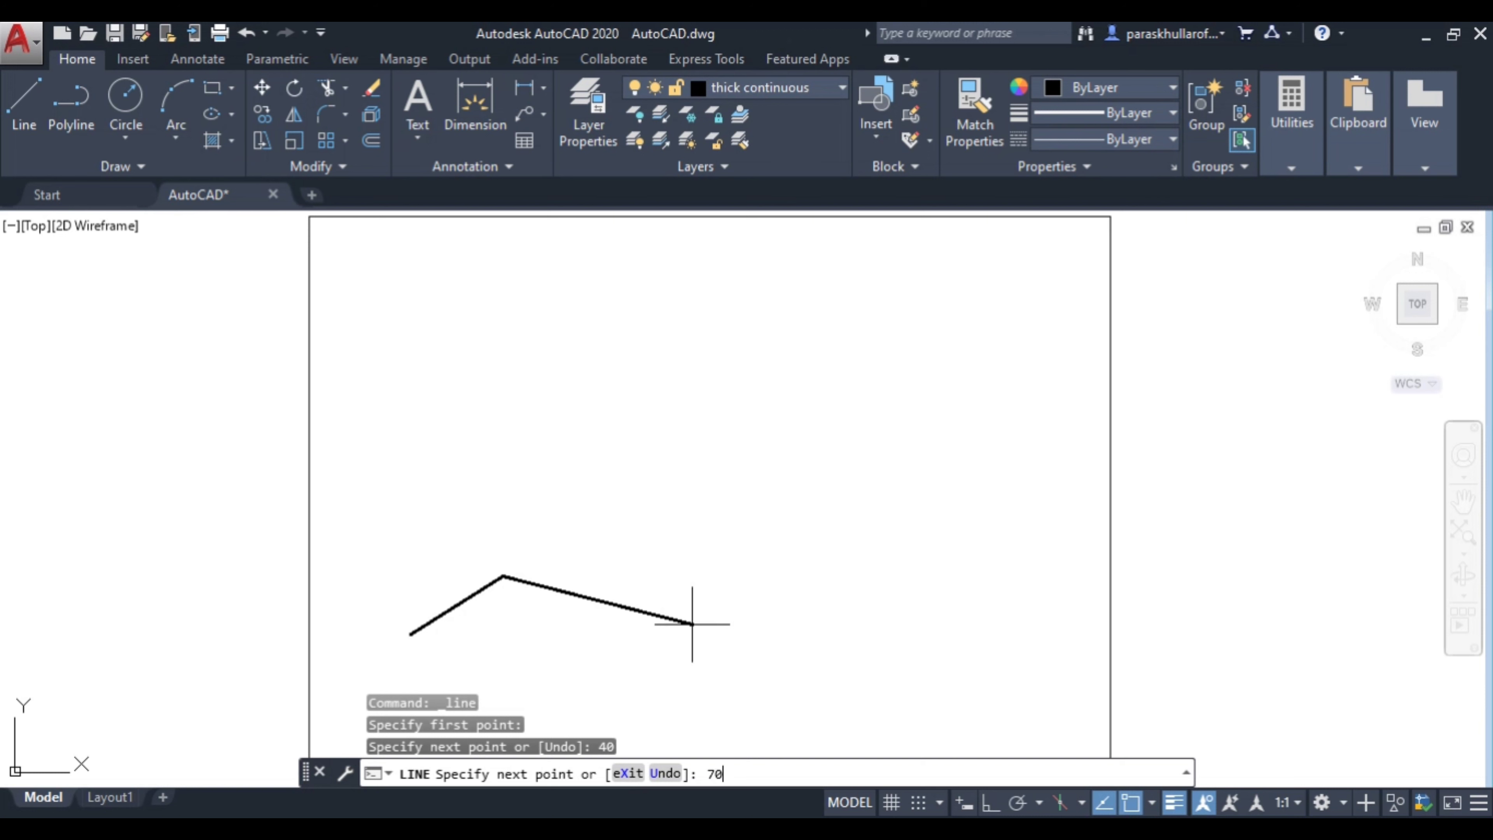
{"action": "key", "text": "enter"}
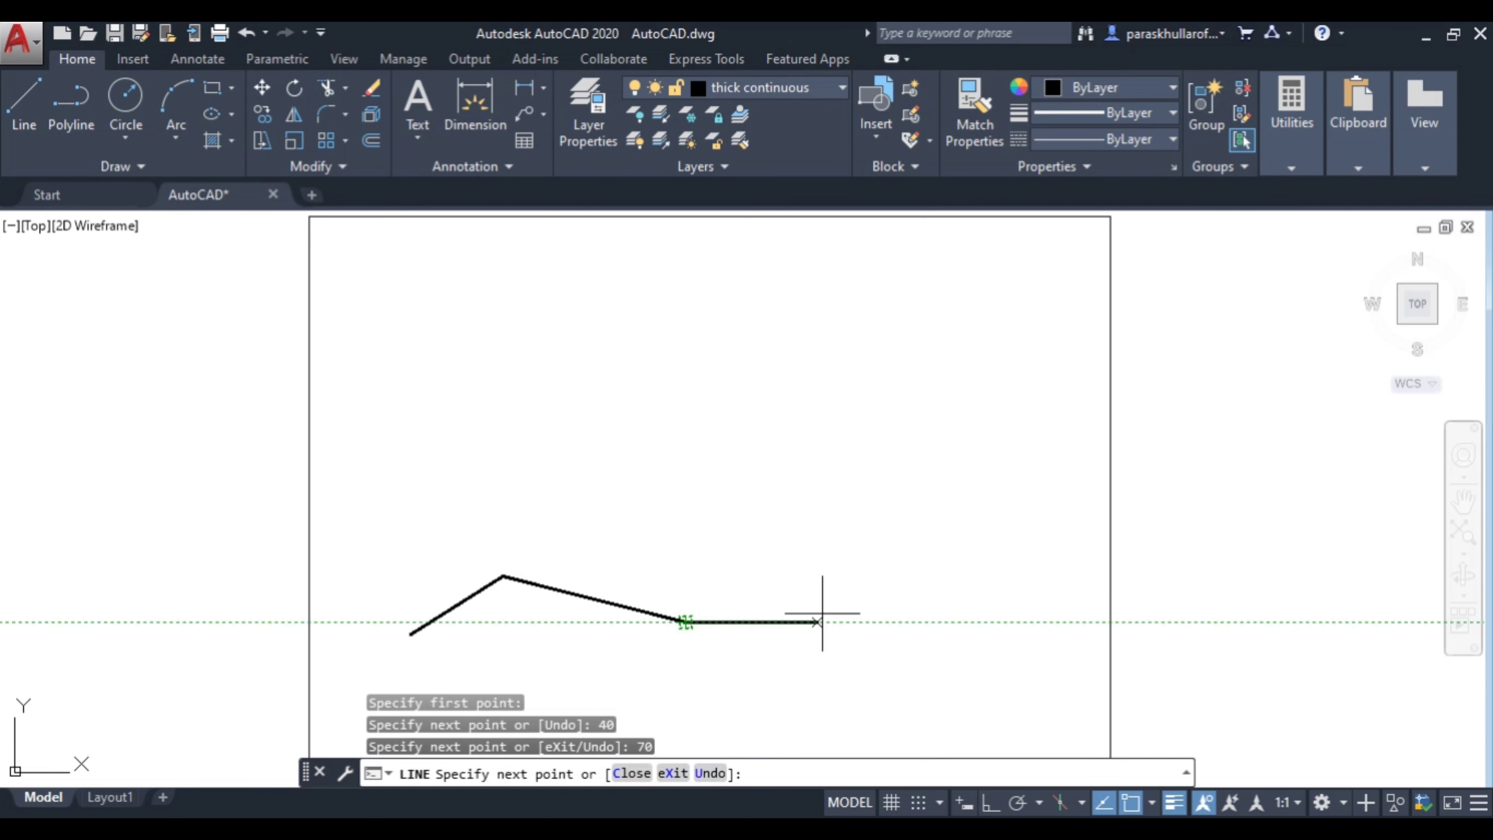
{"action": "mouse_move", "coordinate": [937, 664]}
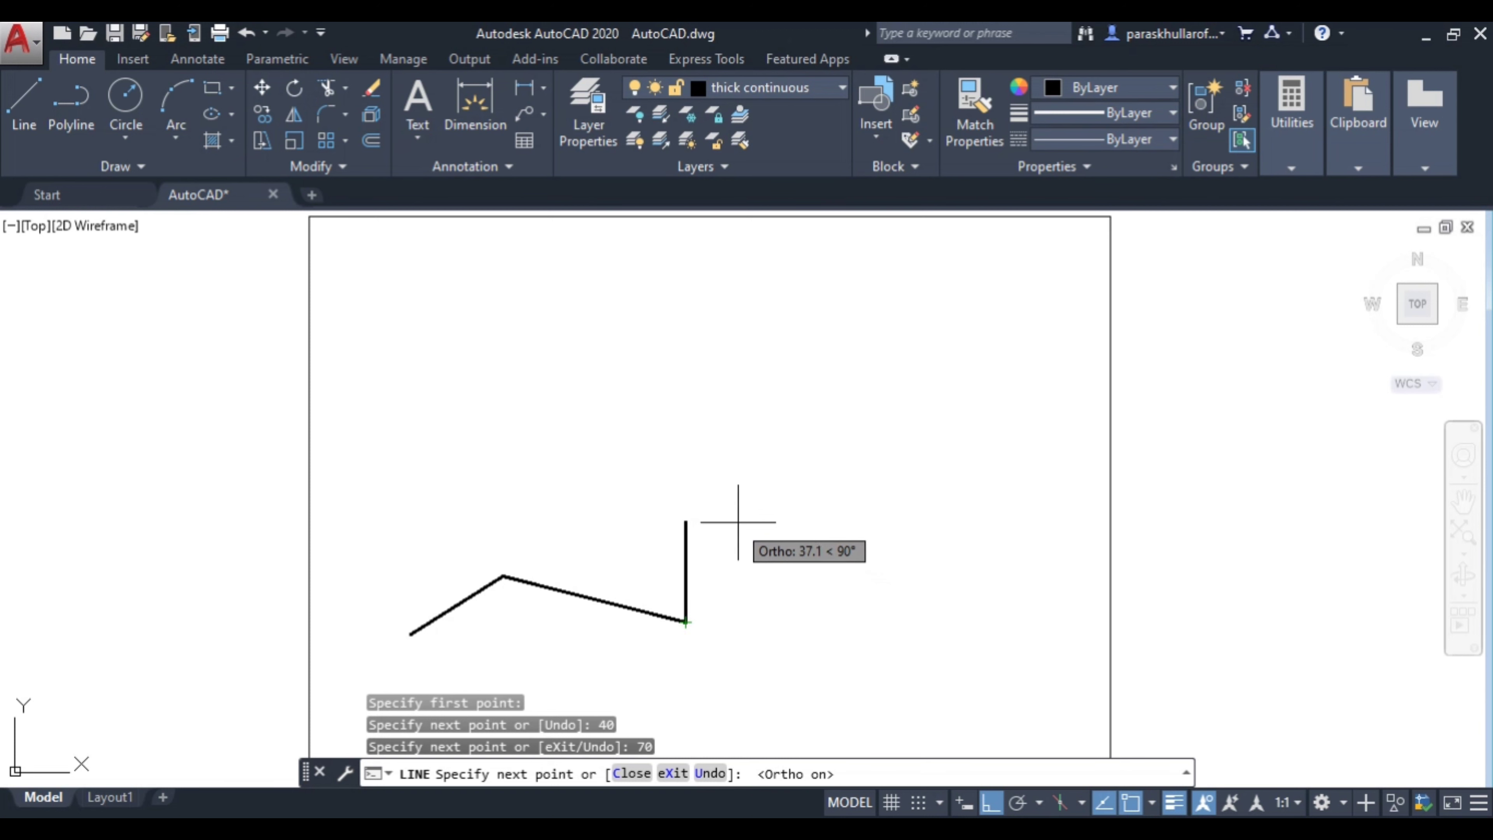
{"action": "mouse_move", "coordinate": [749, 526]}
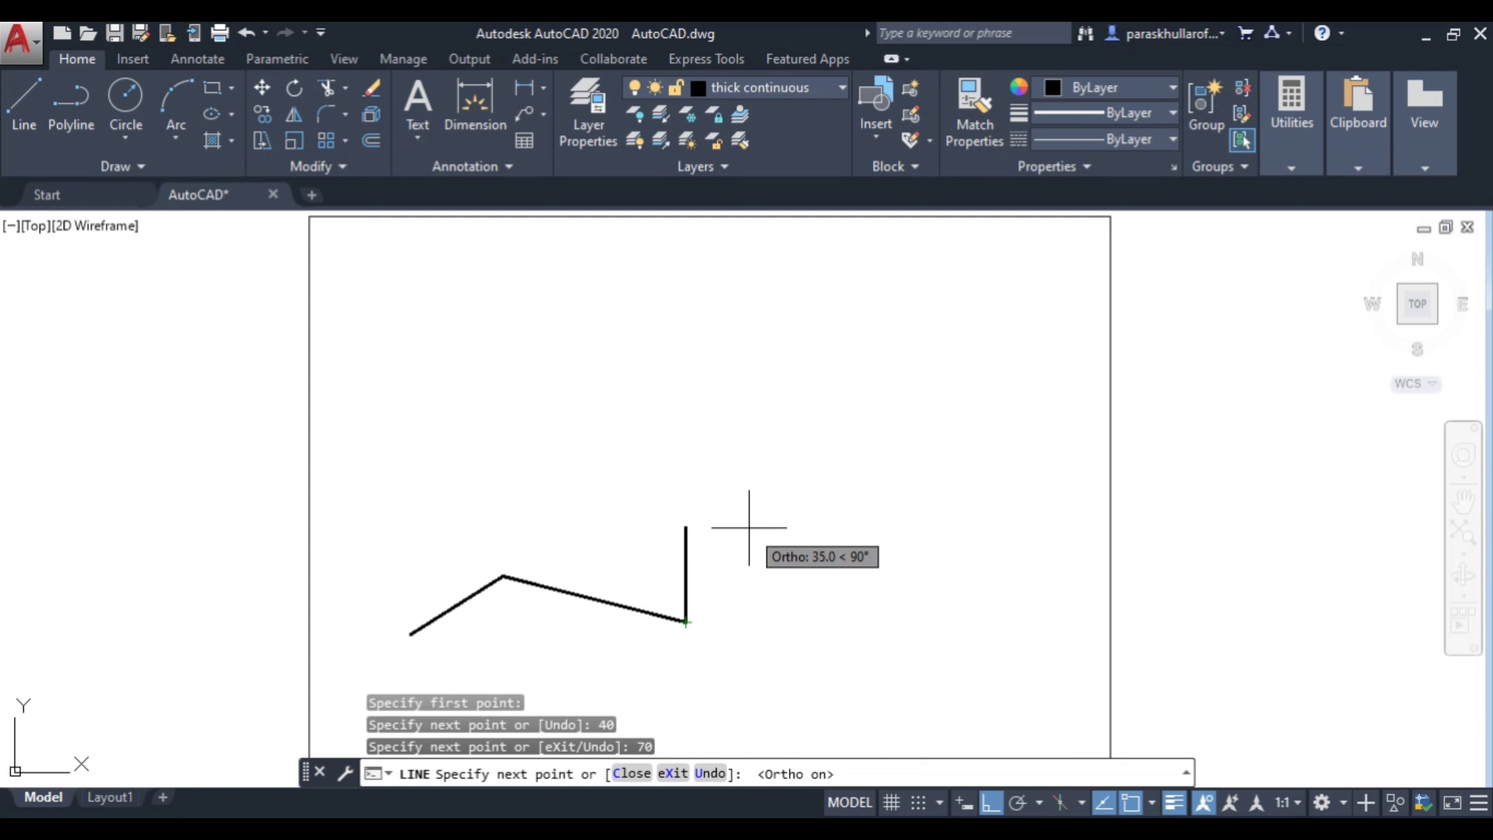
Step: With Ortho on, continue the line 60 units up and 70 units right, then end the LINE command
{"action": "type", "text": "60"}
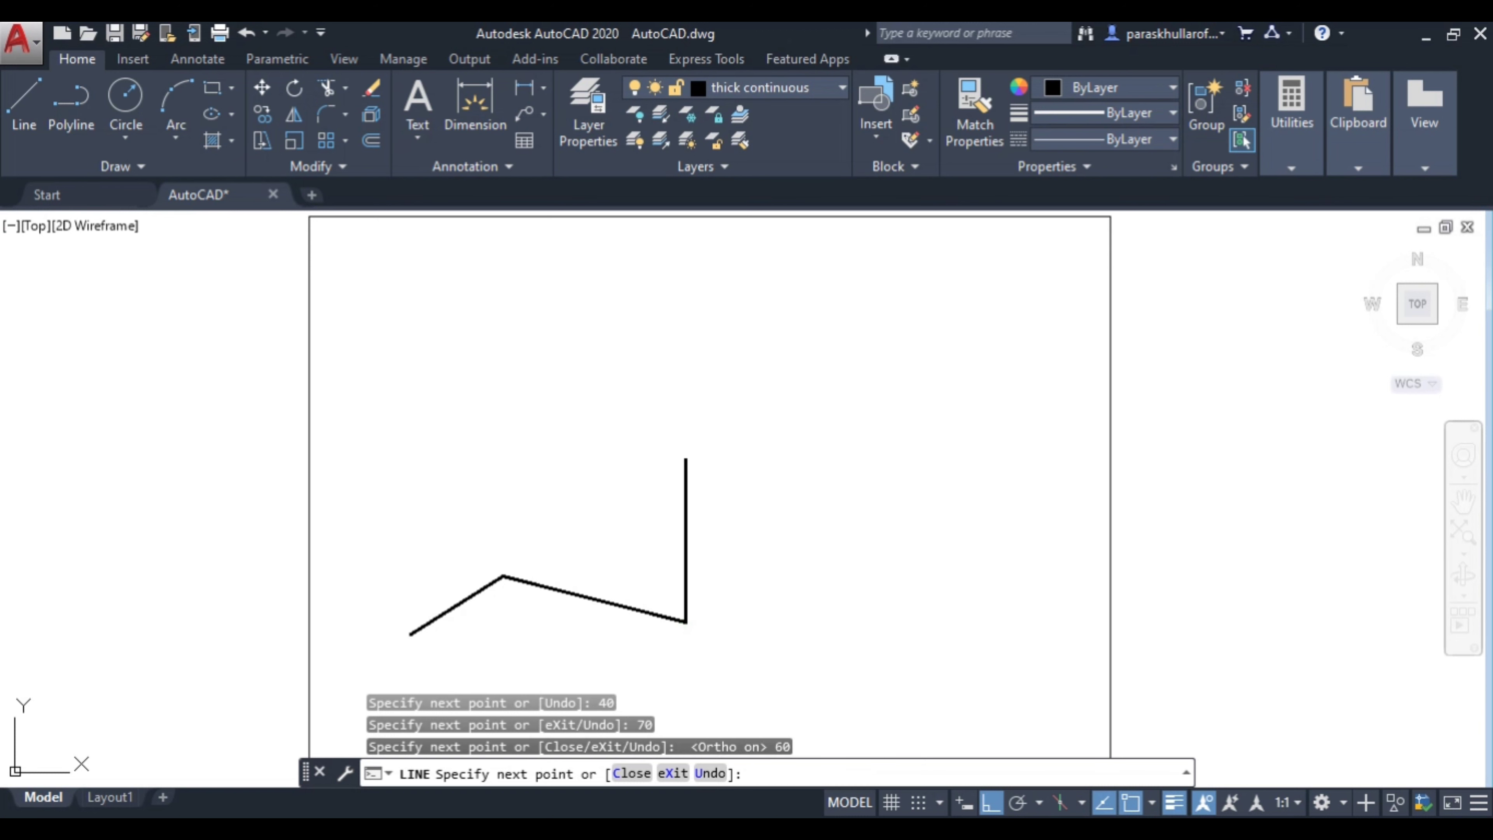
{"action": "mouse_move", "coordinate": [848, 453]}
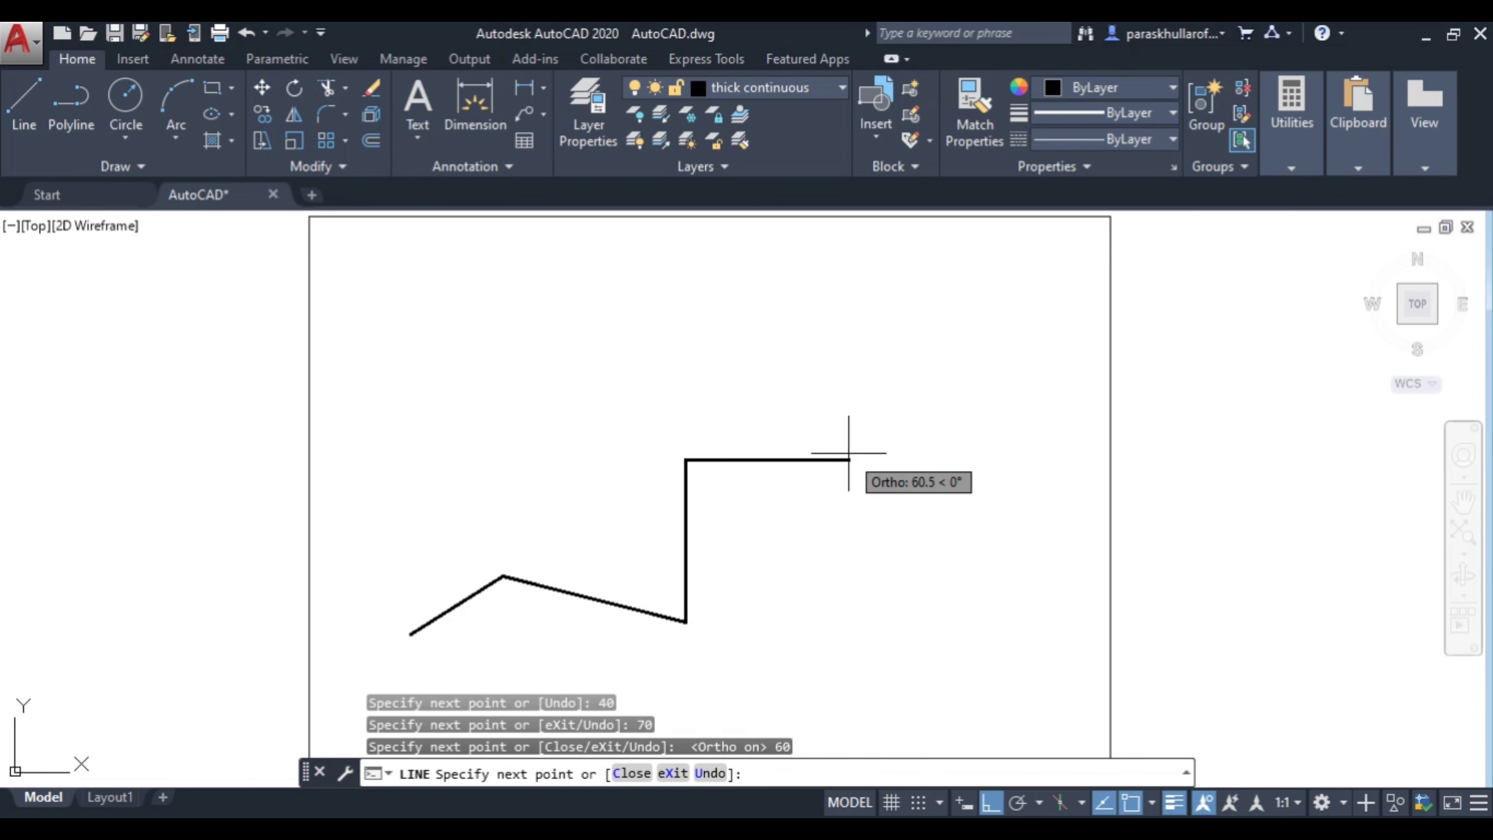
{"action": "type", "text": "70"}
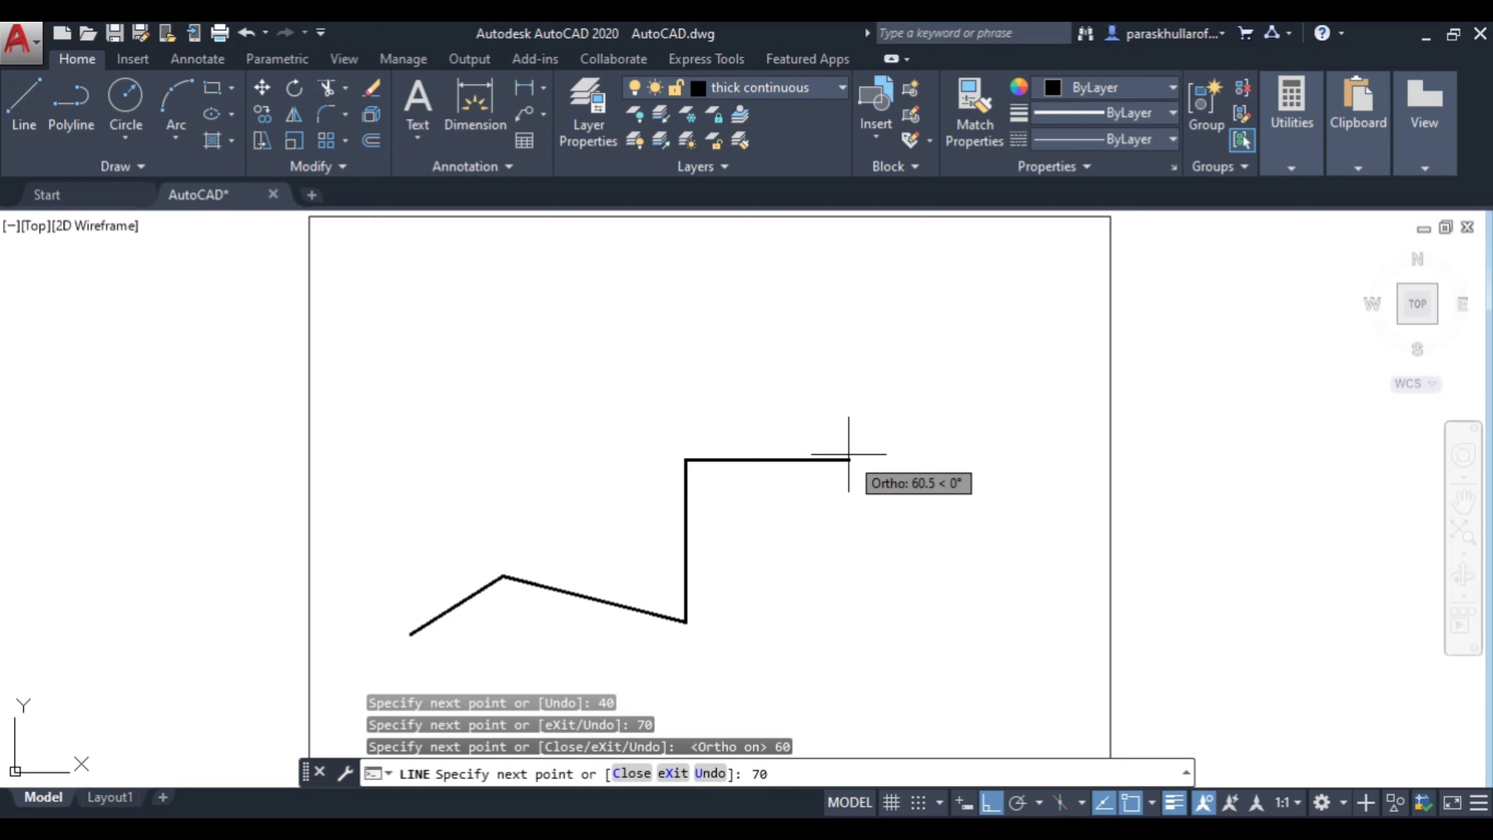
{"action": "type", "text": "70"}
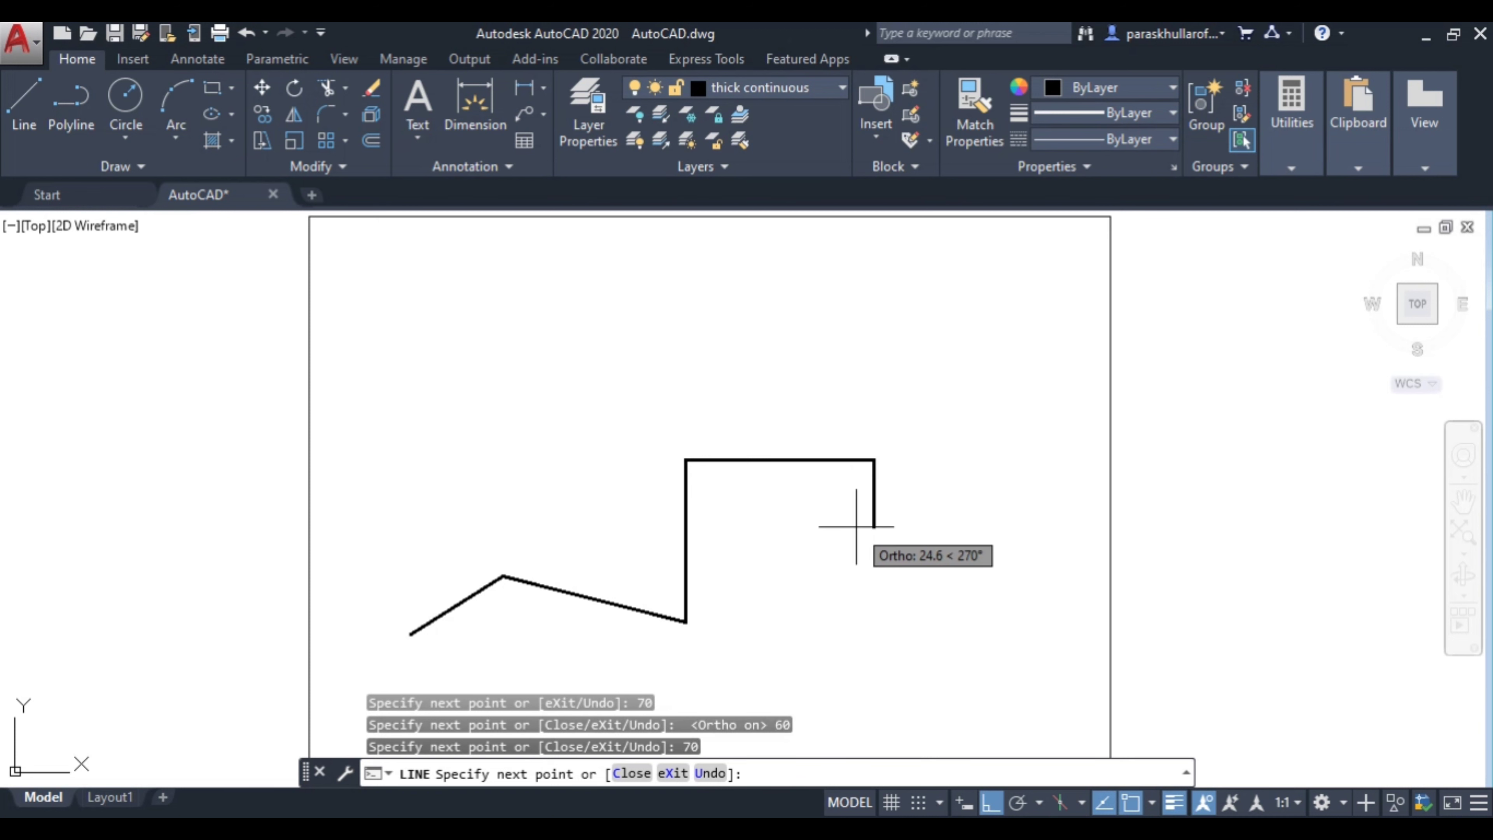
{"action": "key", "text": "Escape"}
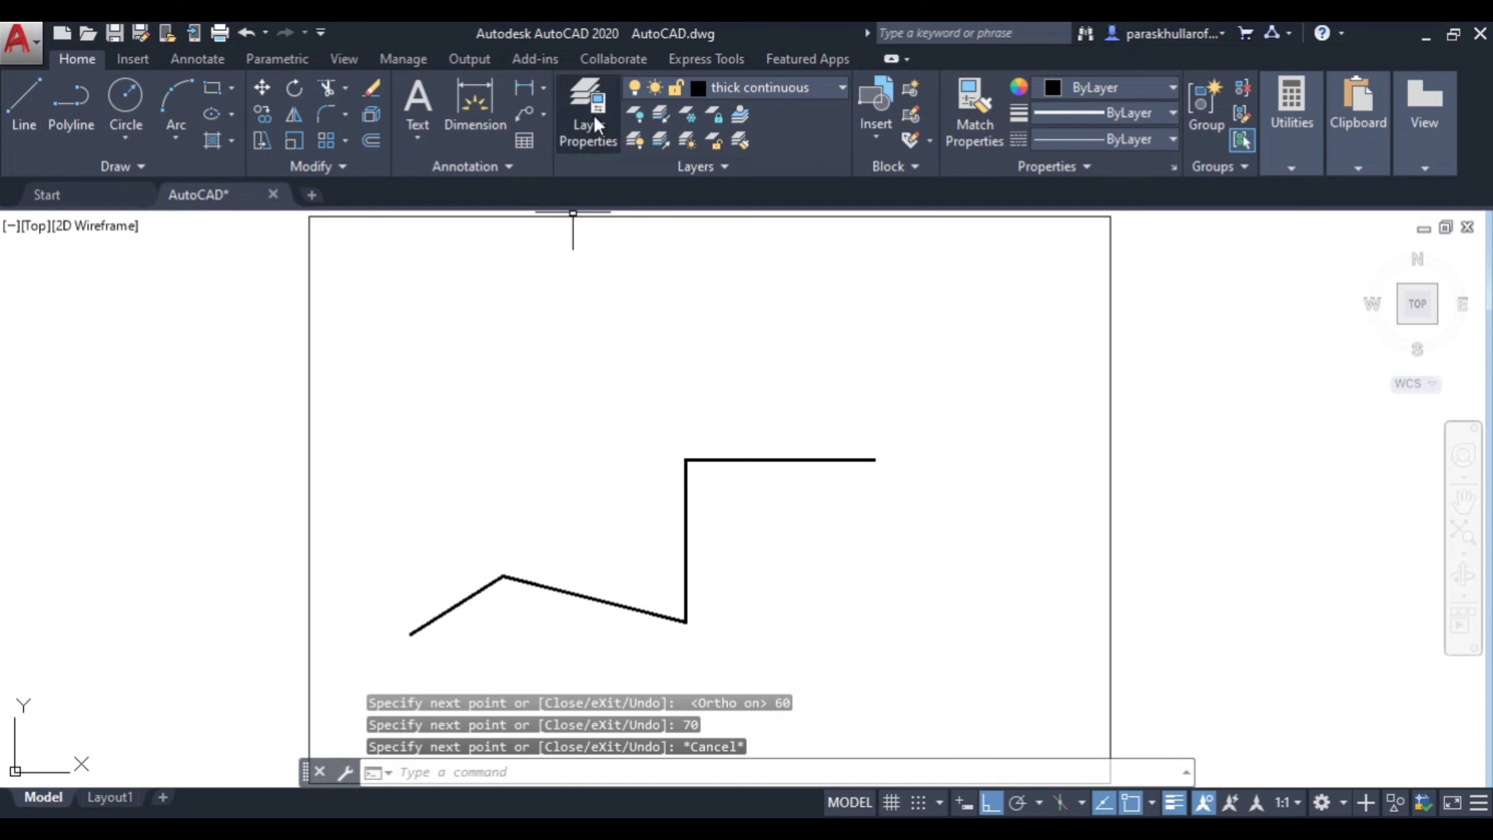
Step: Place aligned dimensions of 40 and 70 along the two slanted segments
{"action": "left_click", "coordinate": [543, 90]}
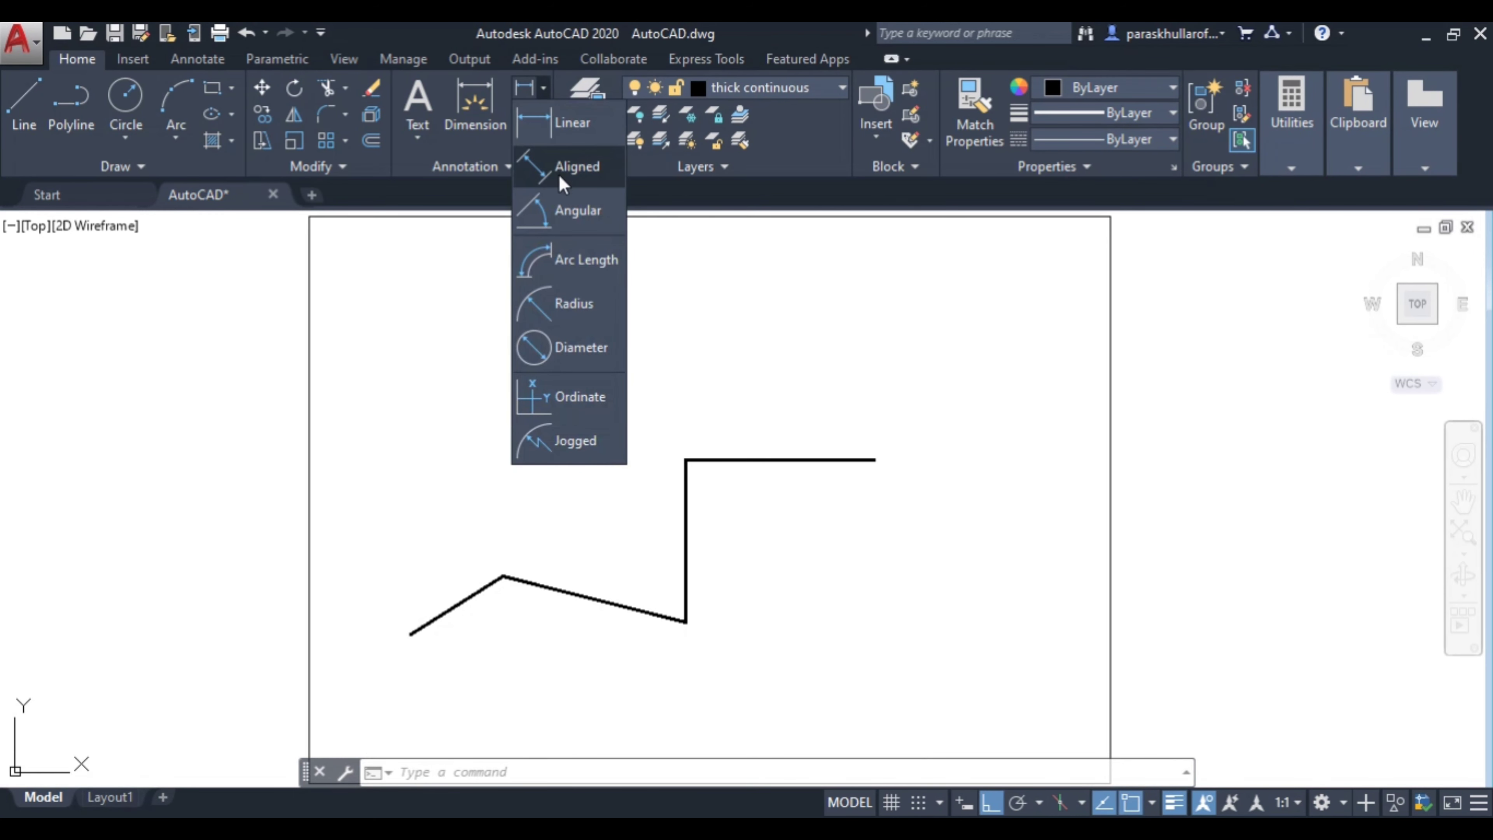
{"action": "left_click", "coordinate": [577, 166]}
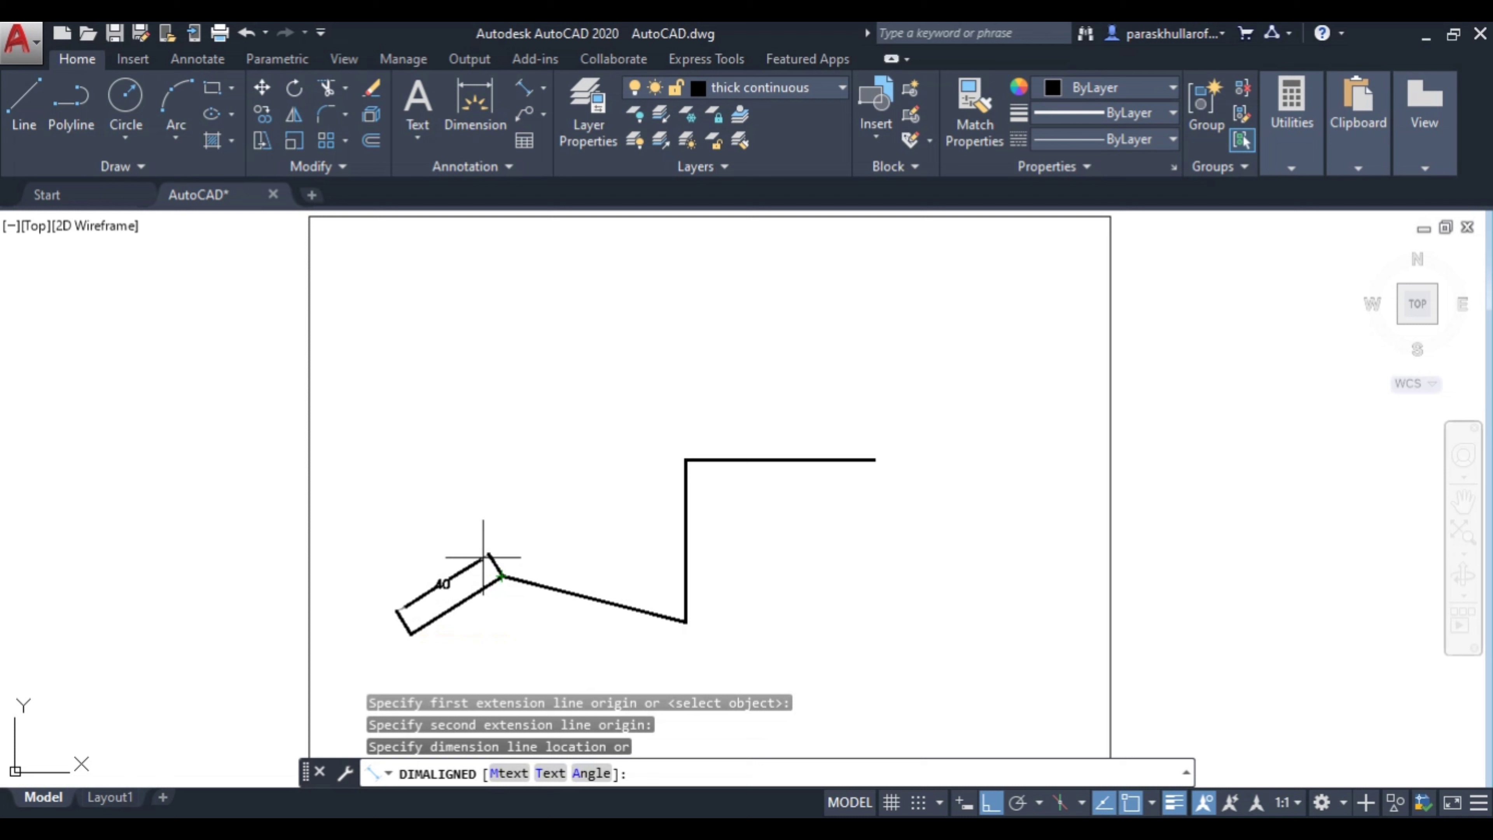
{"action": "left_click", "coordinate": [601, 585]}
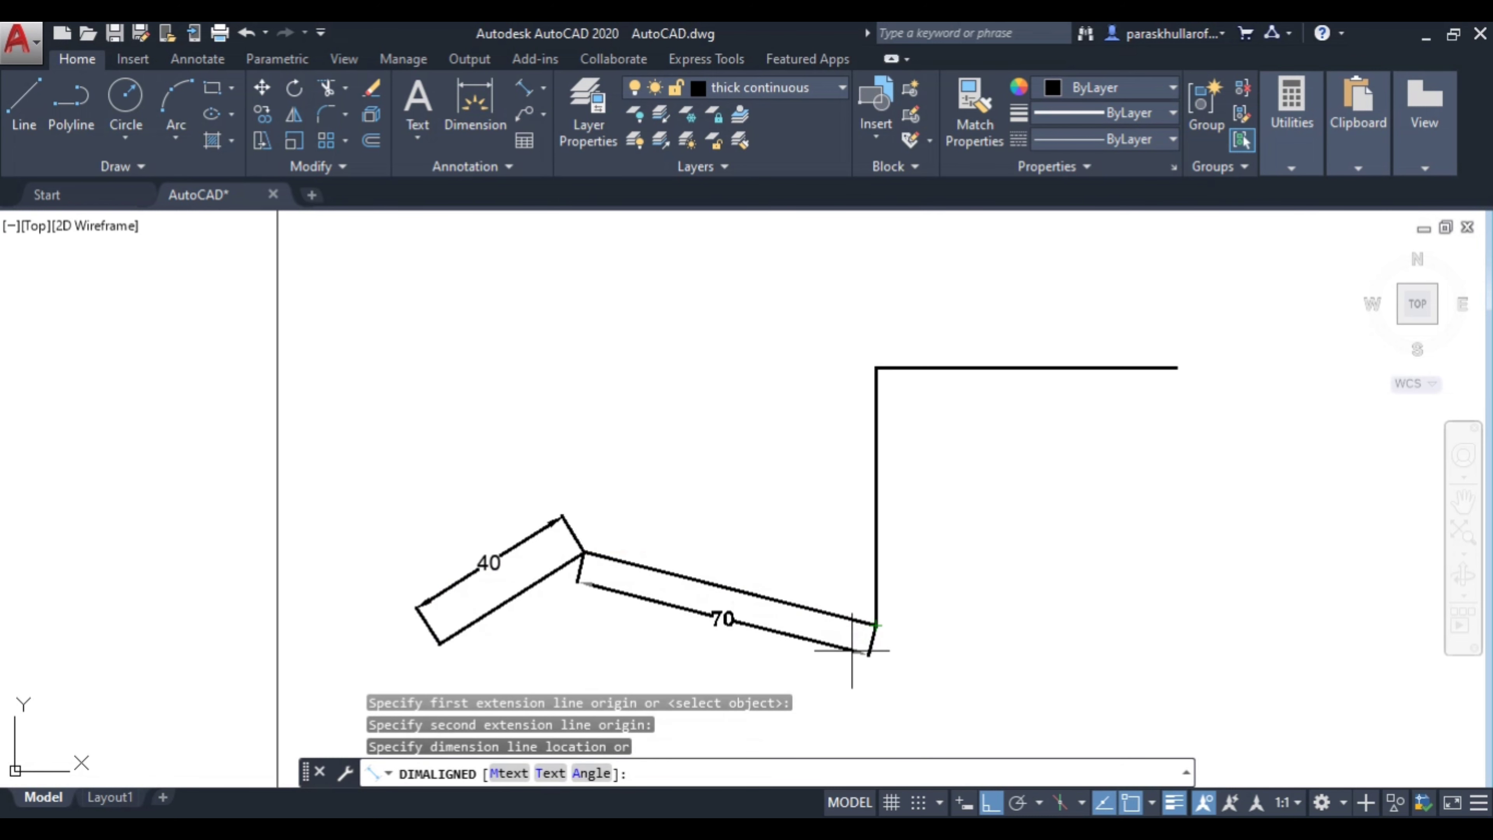
{"action": "left_click", "coordinate": [847, 652]}
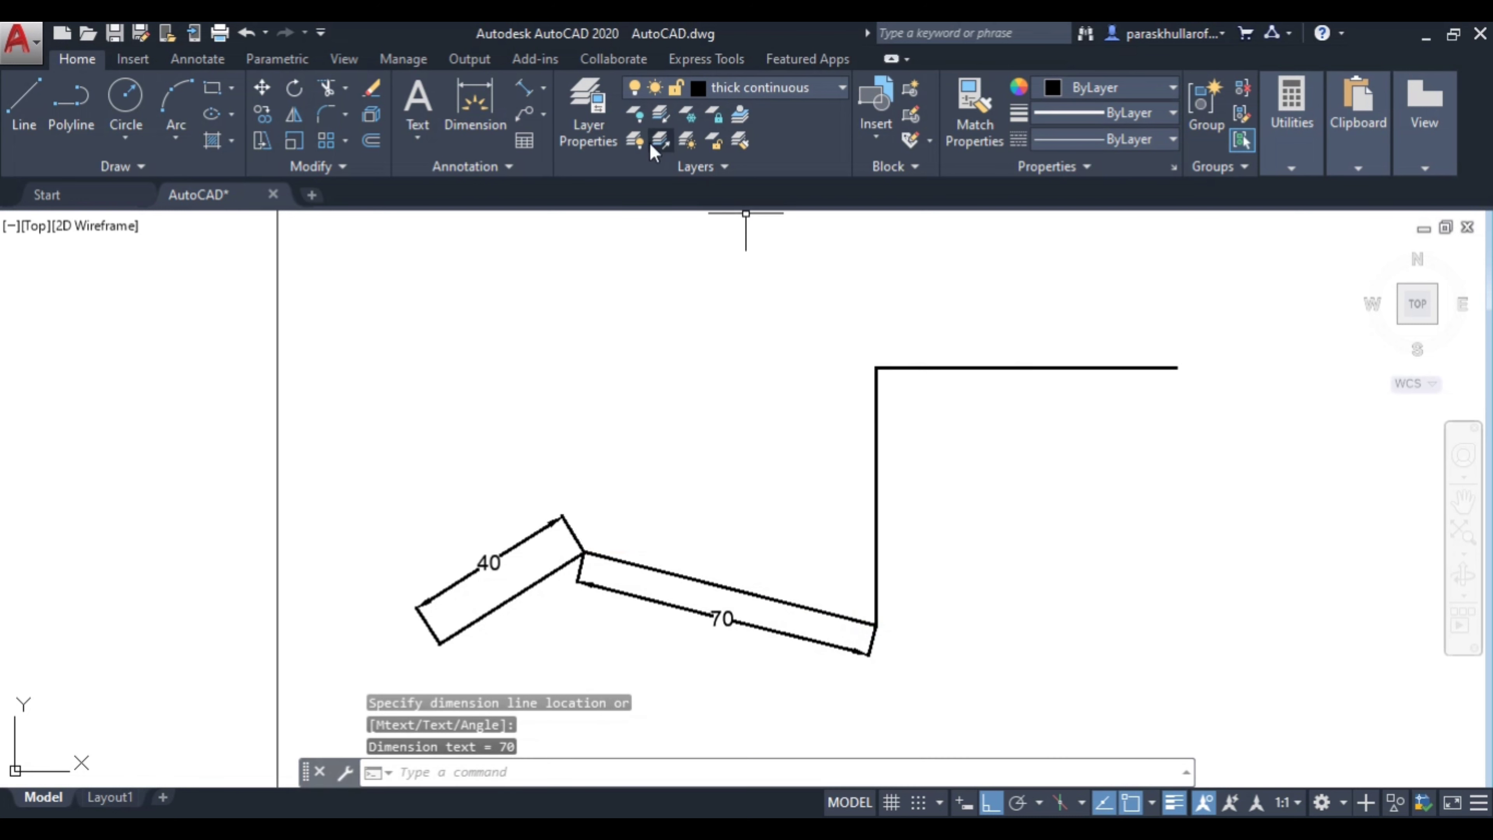
Step: Place linear dimensions of 60 on the vertical segment and 70 on the top horizontal segment
{"action": "left_click", "coordinate": [530, 90]}
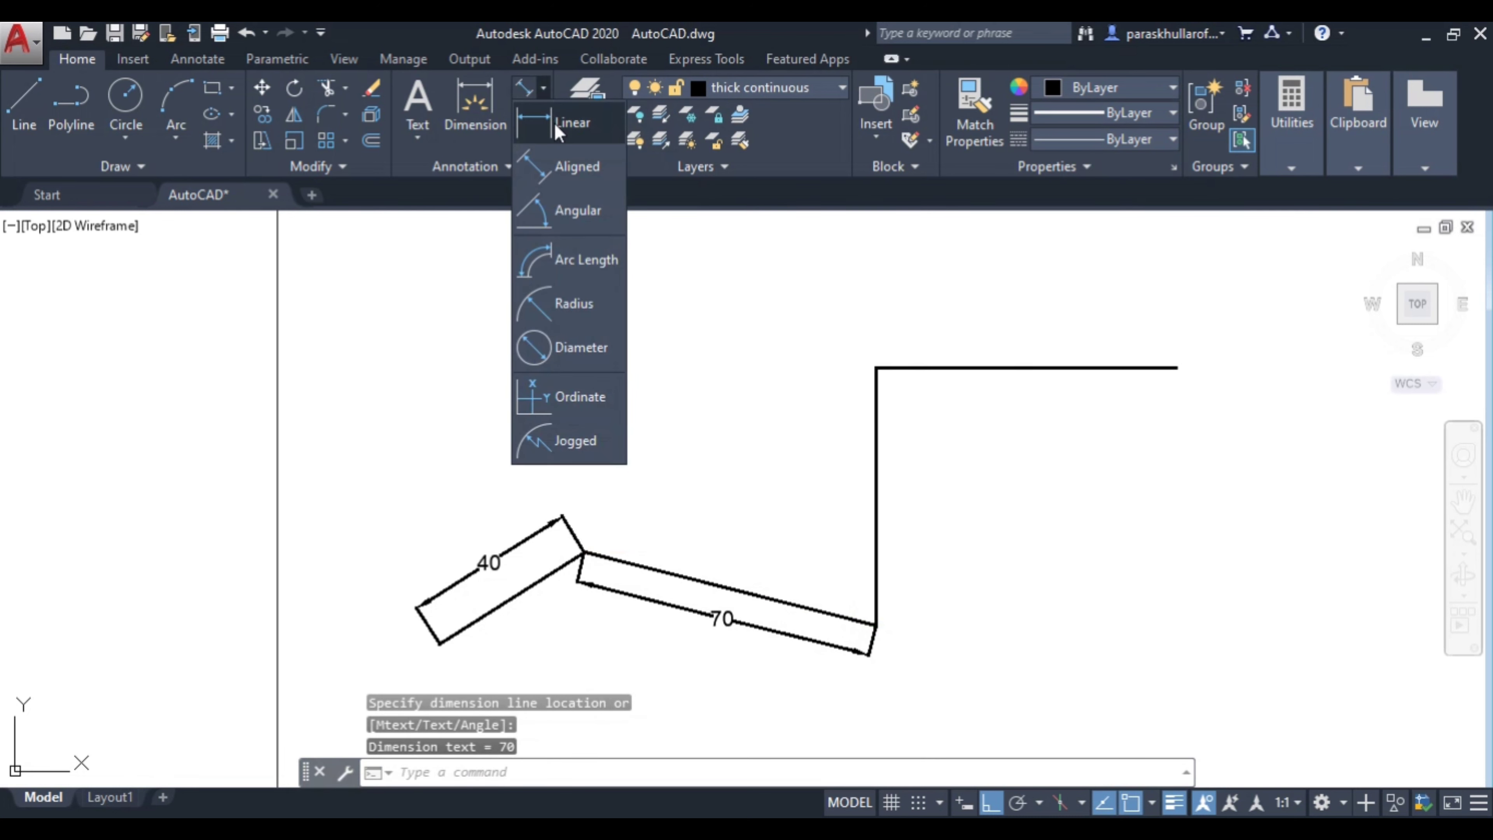
{"action": "left_click", "coordinate": [571, 122]}
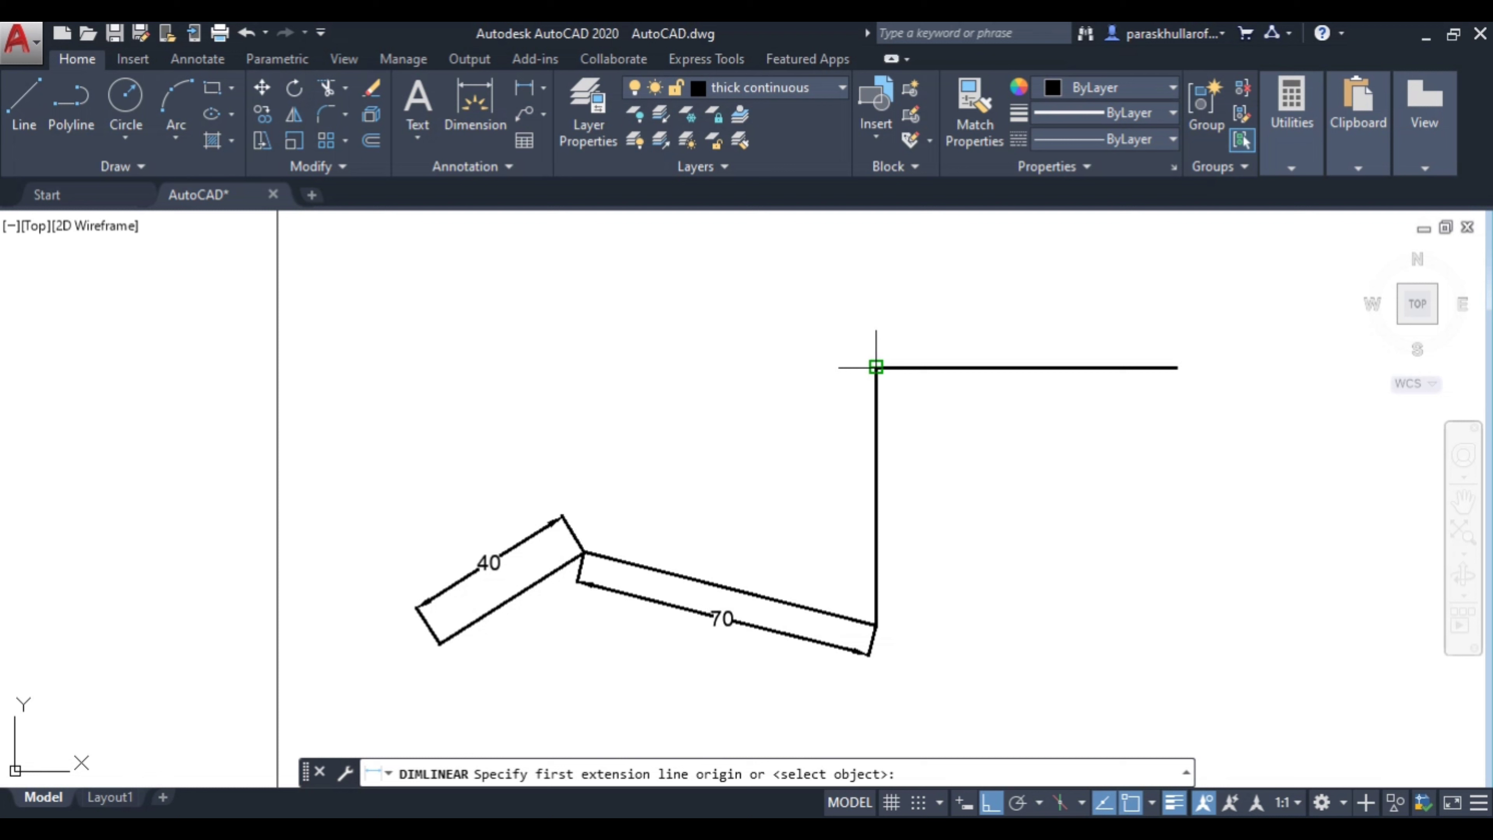
{"action": "left_click", "coordinate": [875, 627]}
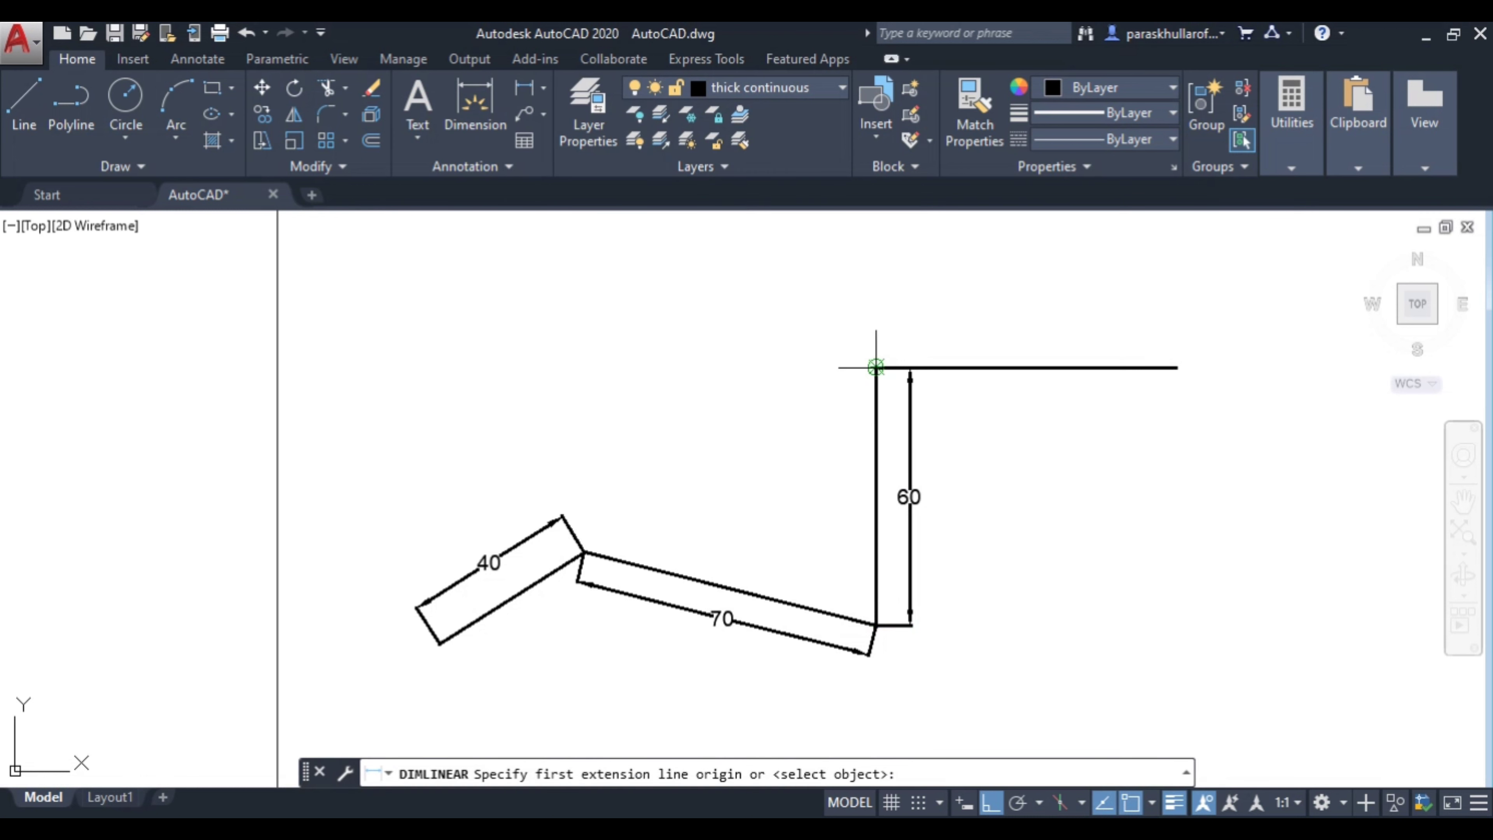
{"action": "left_click", "coordinate": [874, 368]}
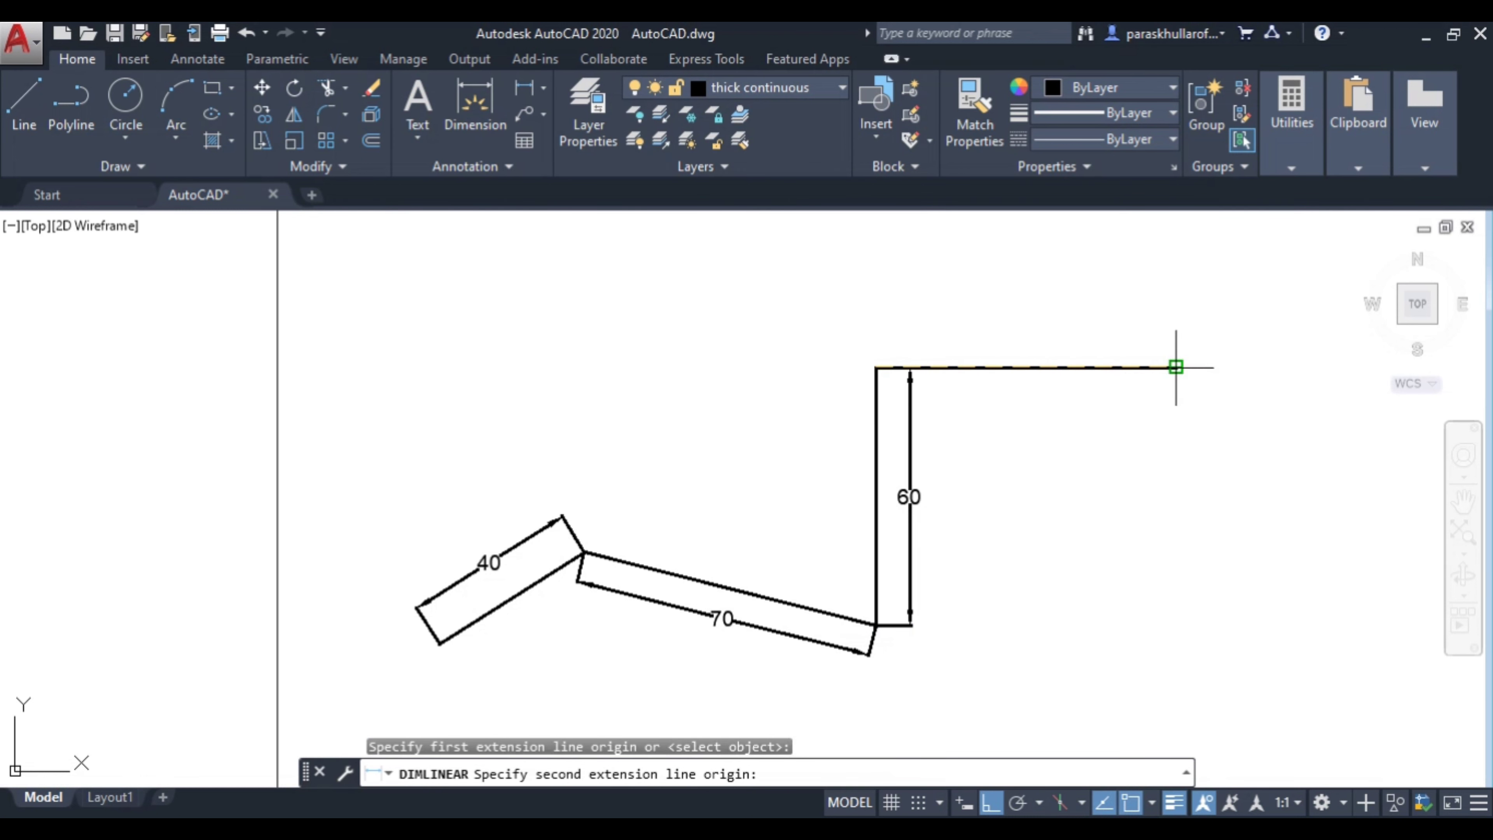
{"action": "left_click", "coordinate": [1175, 366]}
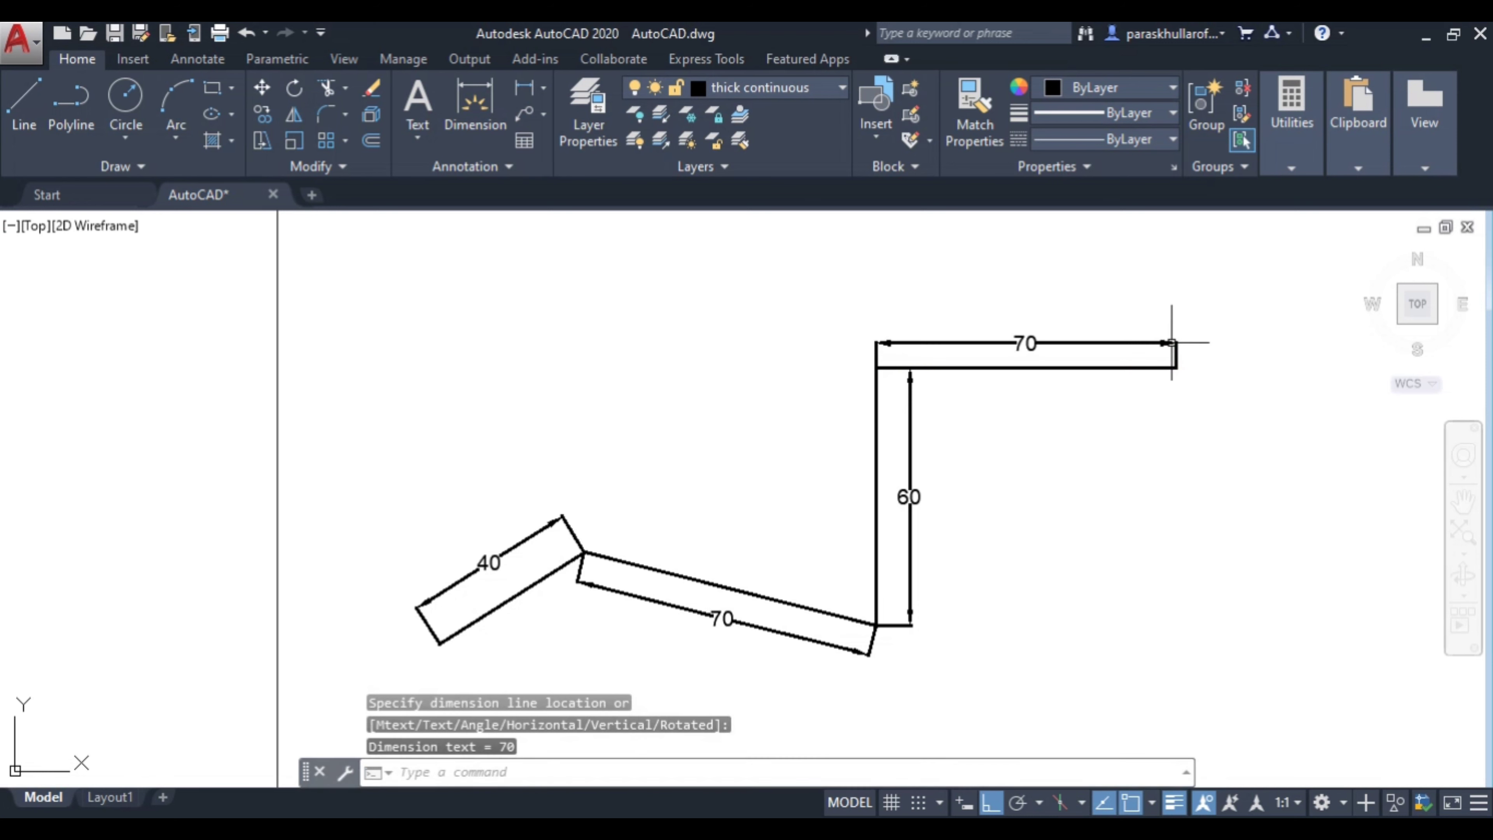